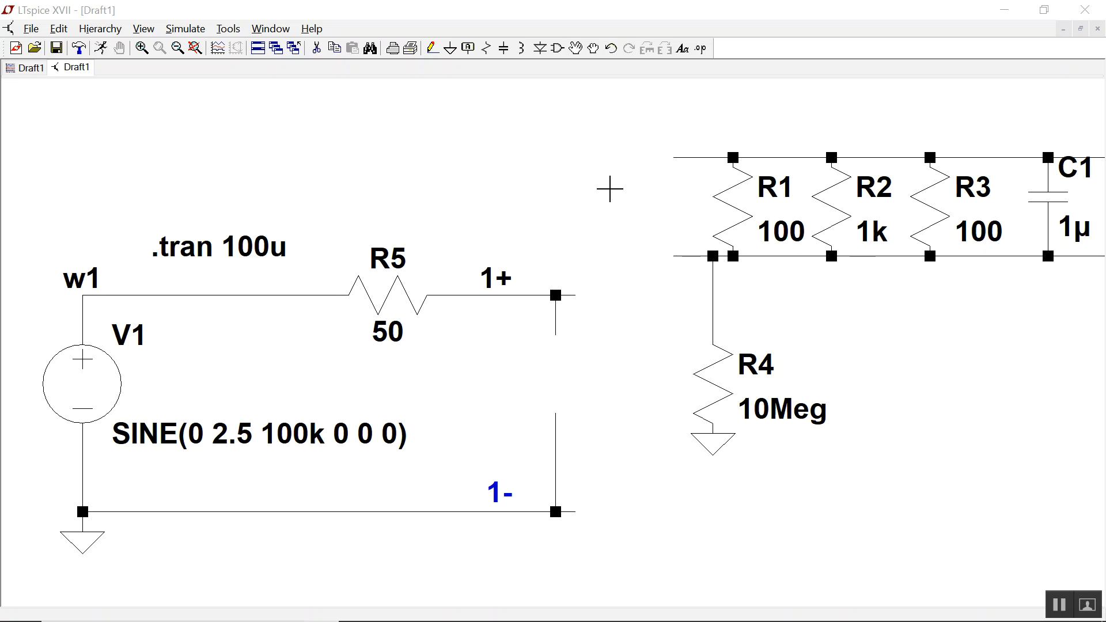
{"action": "mouse_move", "coordinate": [444, 177]}
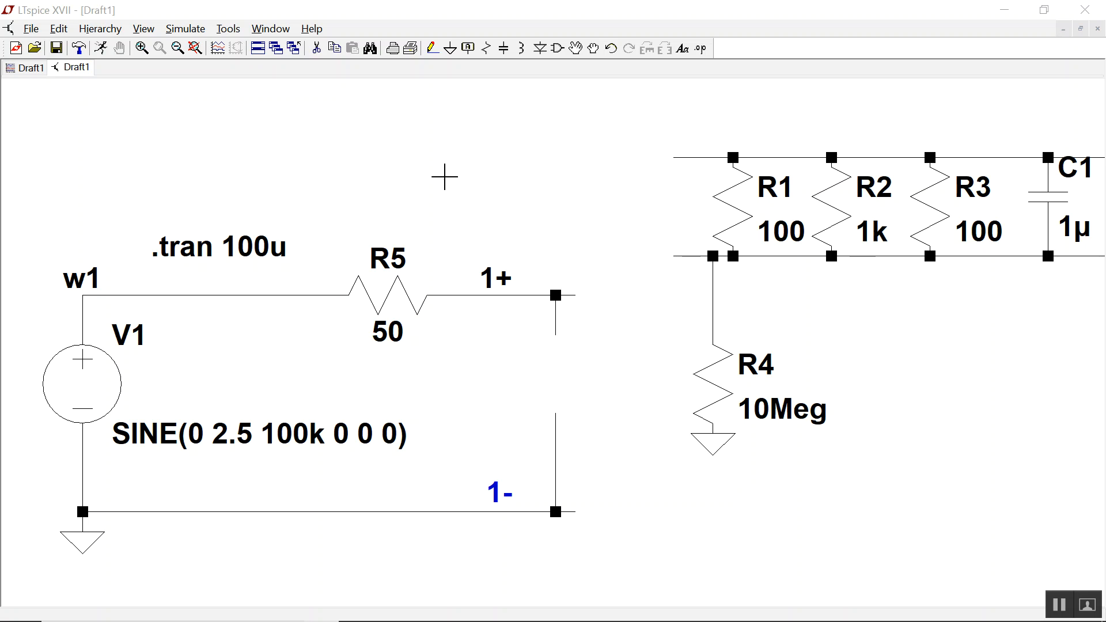
{"action": "mouse_move", "coordinate": [435, 177]}
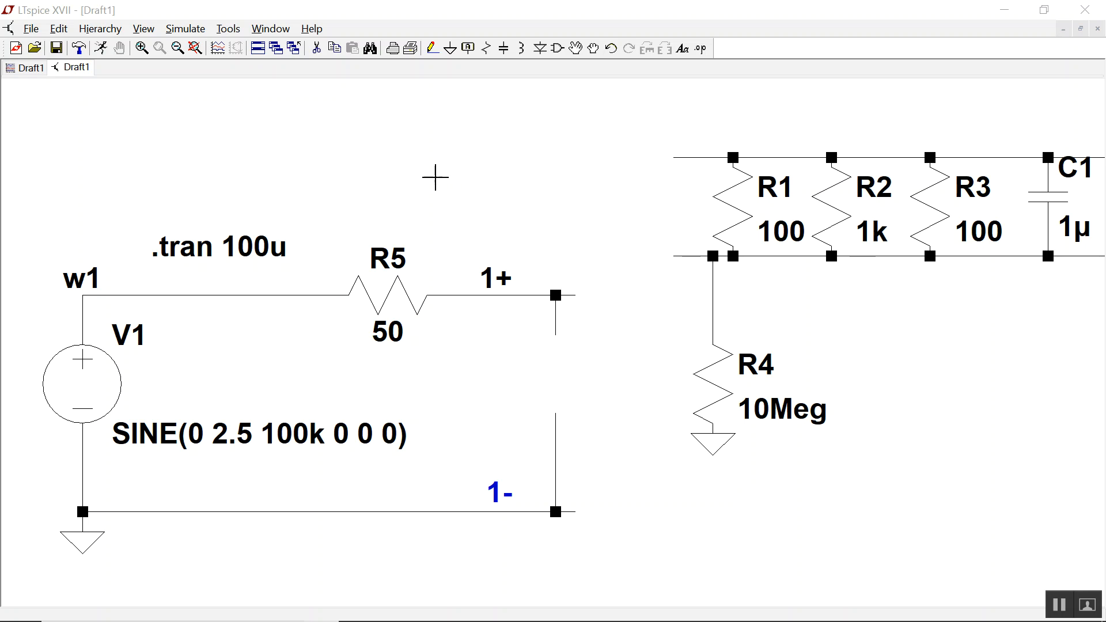
{"action": "mouse_move", "coordinate": [63, 388]}
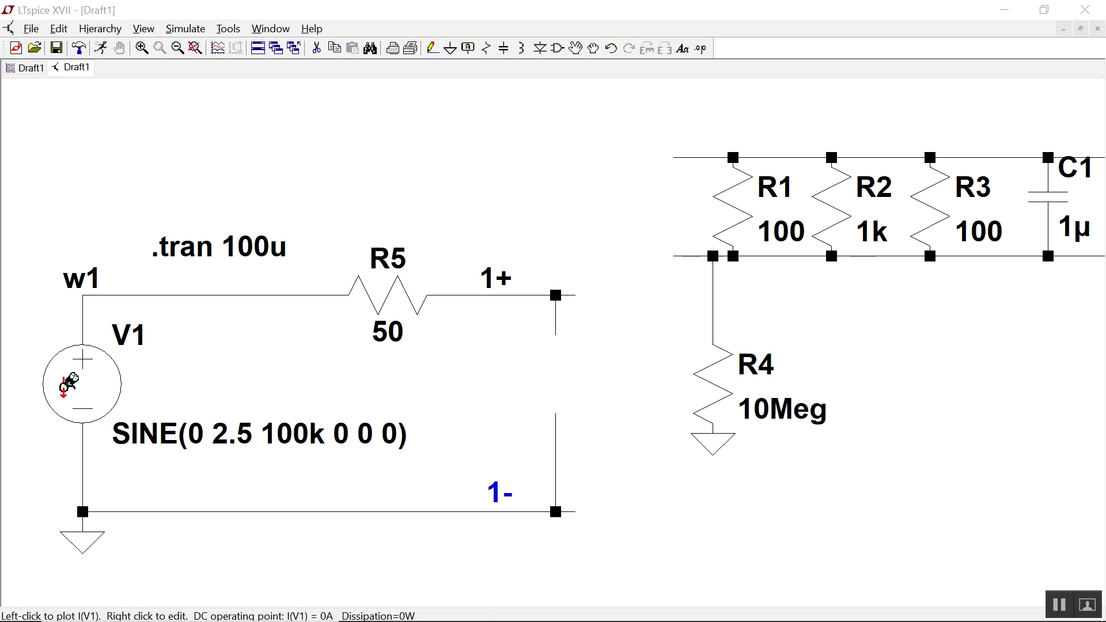
{"action": "mouse_move", "coordinate": [92, 275]}
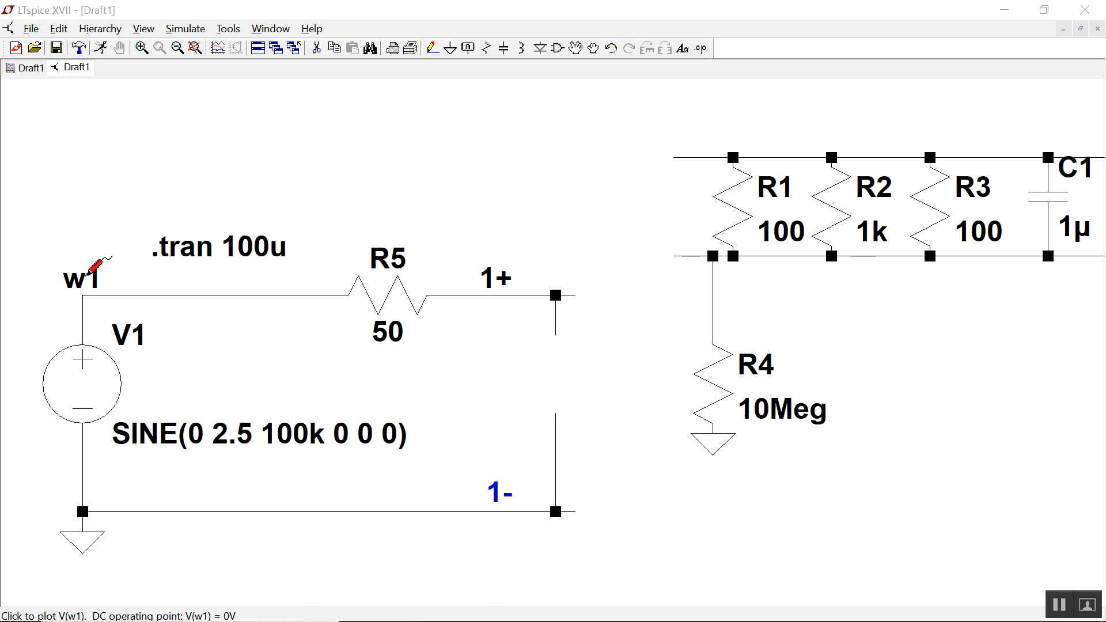
{"action": "mouse_move", "coordinate": [81, 271]}
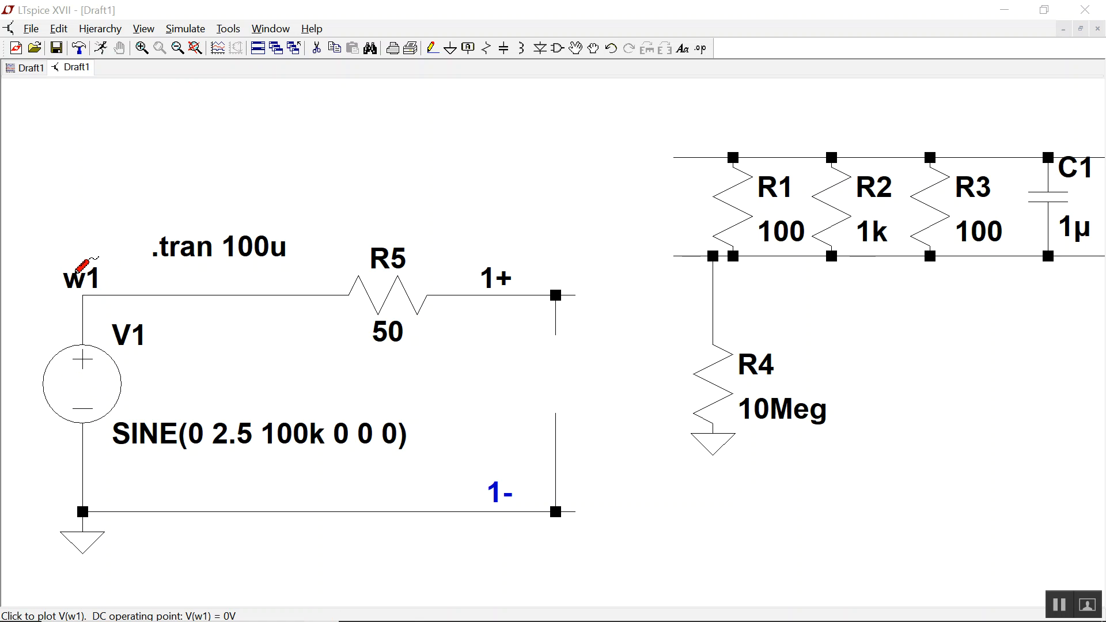
{"action": "mouse_move", "coordinate": [87, 512]}
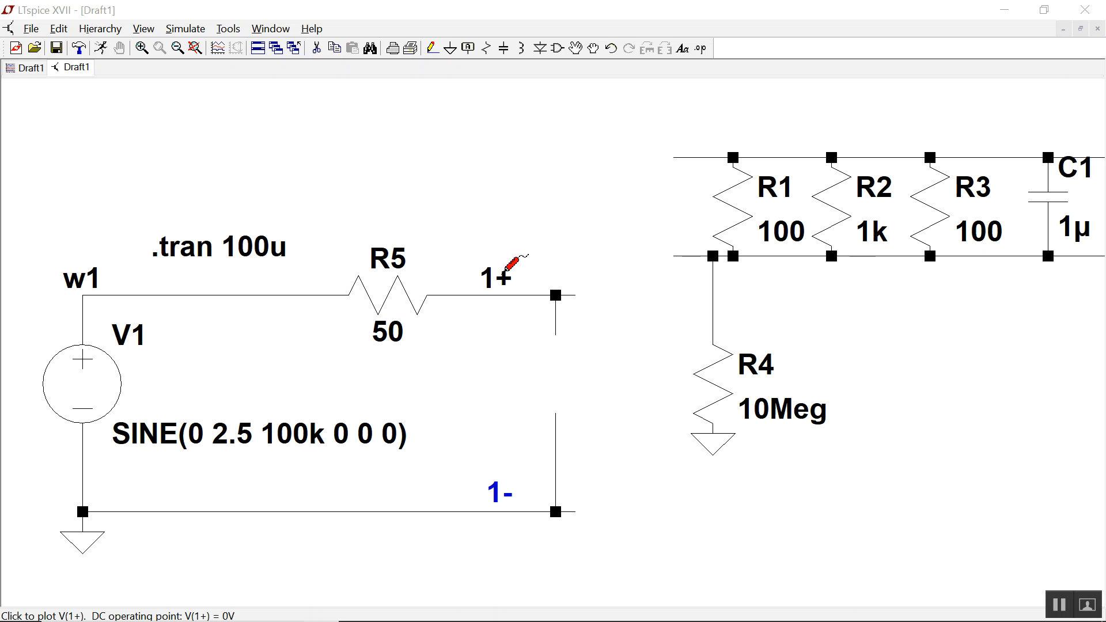
{"action": "mouse_move", "coordinate": [524, 463]}
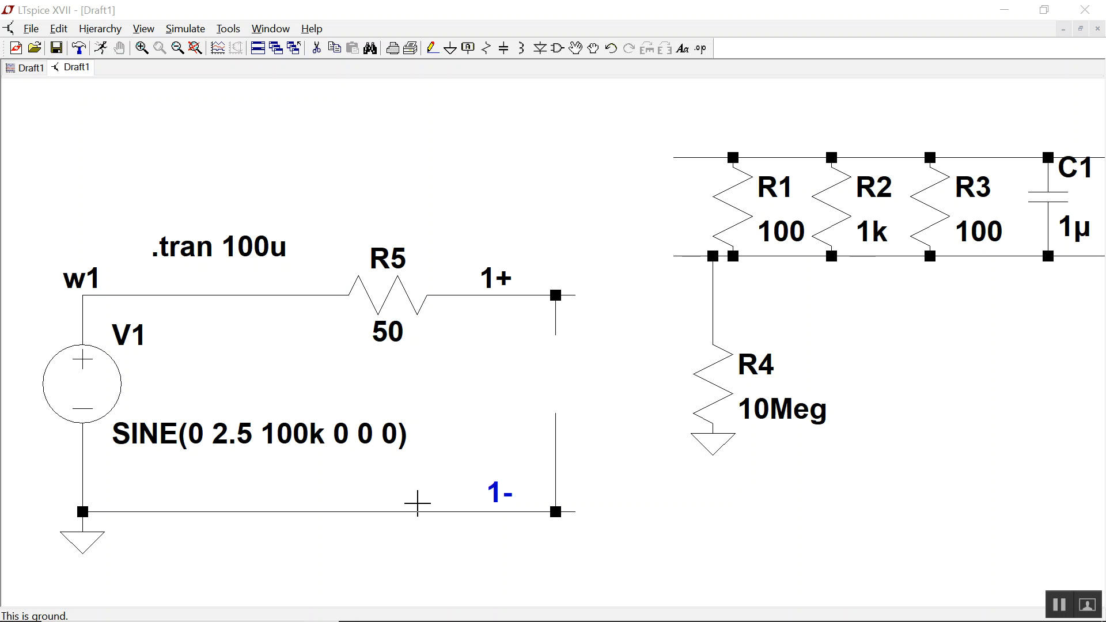
{"action": "mouse_move", "coordinate": [525, 509]}
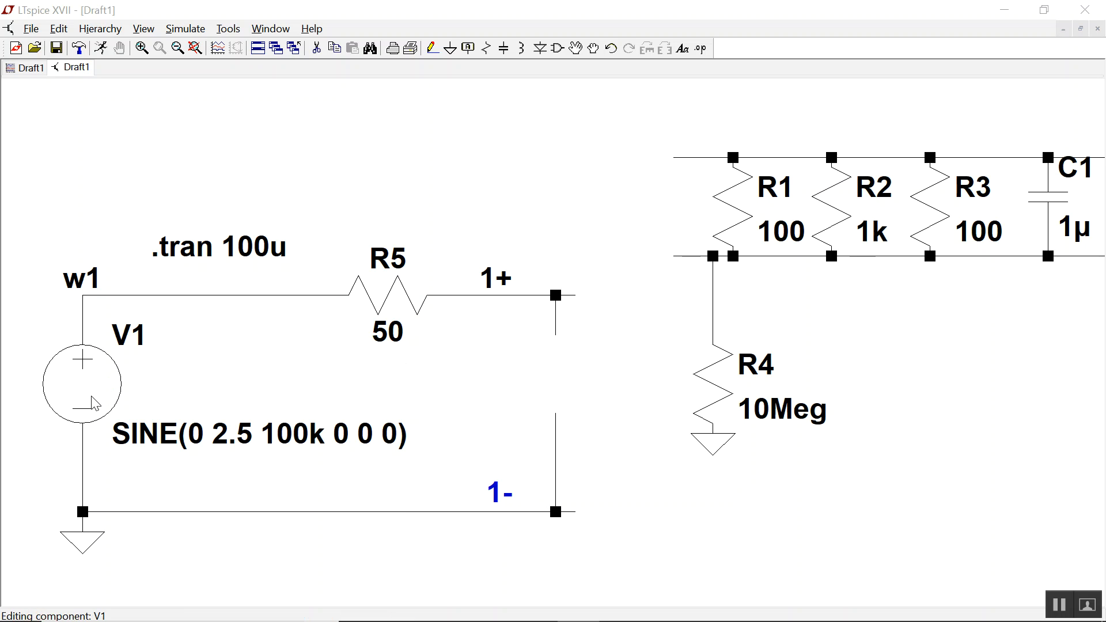
- Make V1 a PULSE source: Vinitial -2.5, Von 2.5, no delay, Trise 5m, Tfall 5m
{"action": "double_click", "coordinate": [81, 383]}
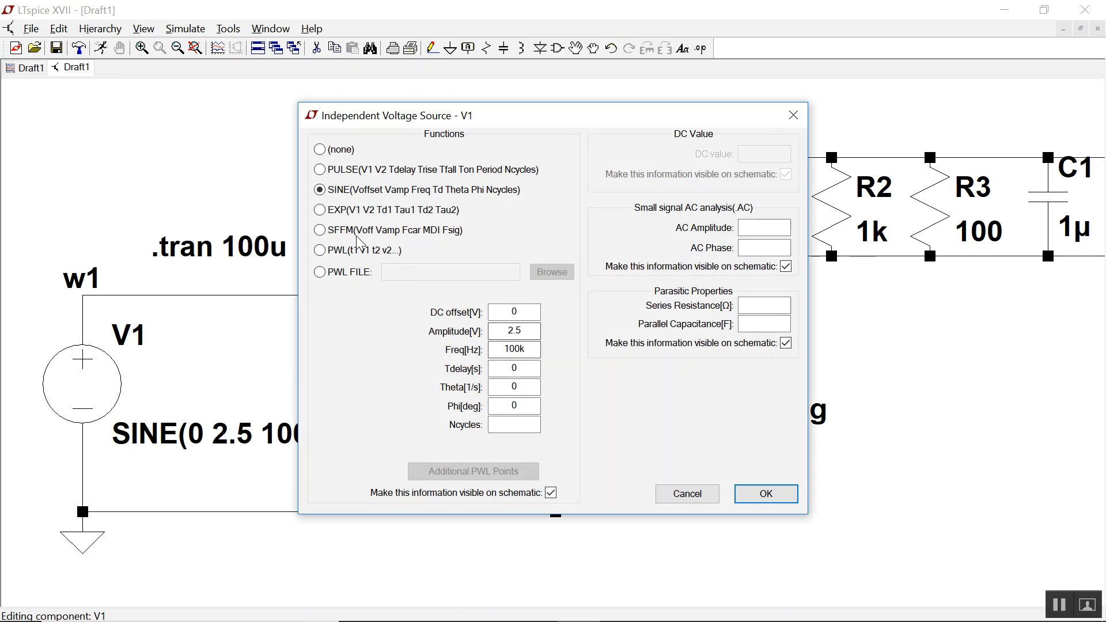
{"action": "mouse_move", "coordinate": [320, 169]}
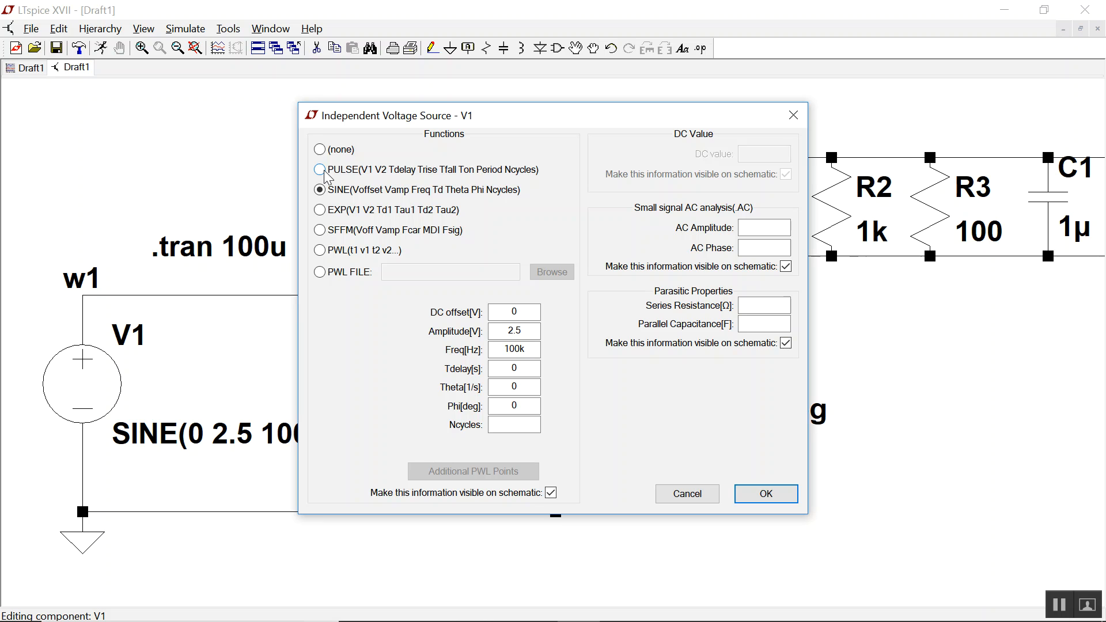
{"action": "left_click", "coordinate": [319, 169]}
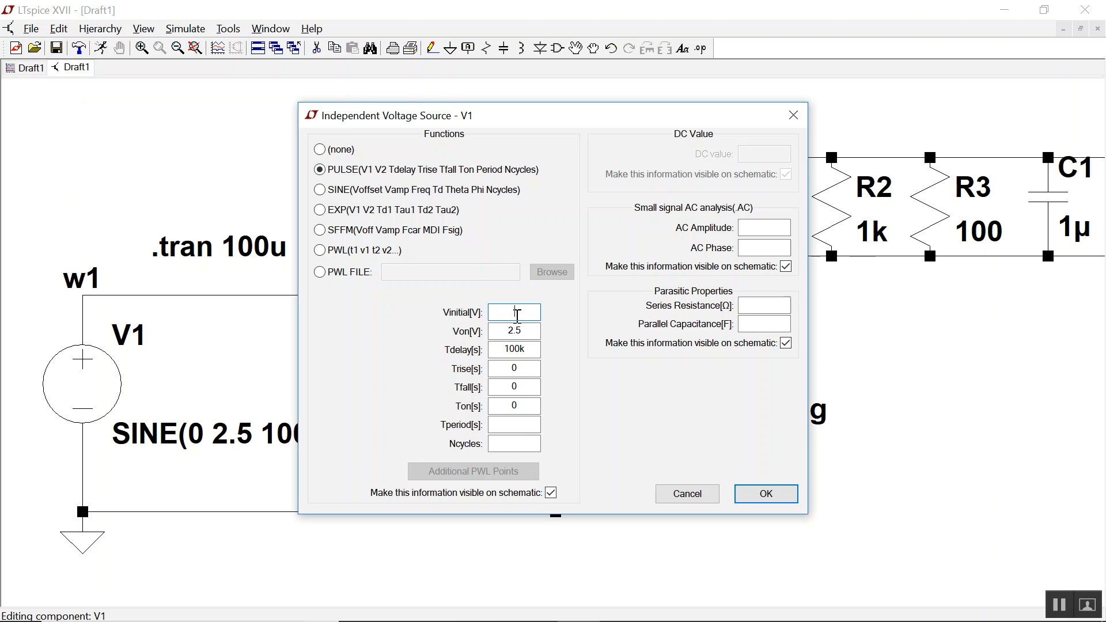
{"action": "type", "text": "2"}
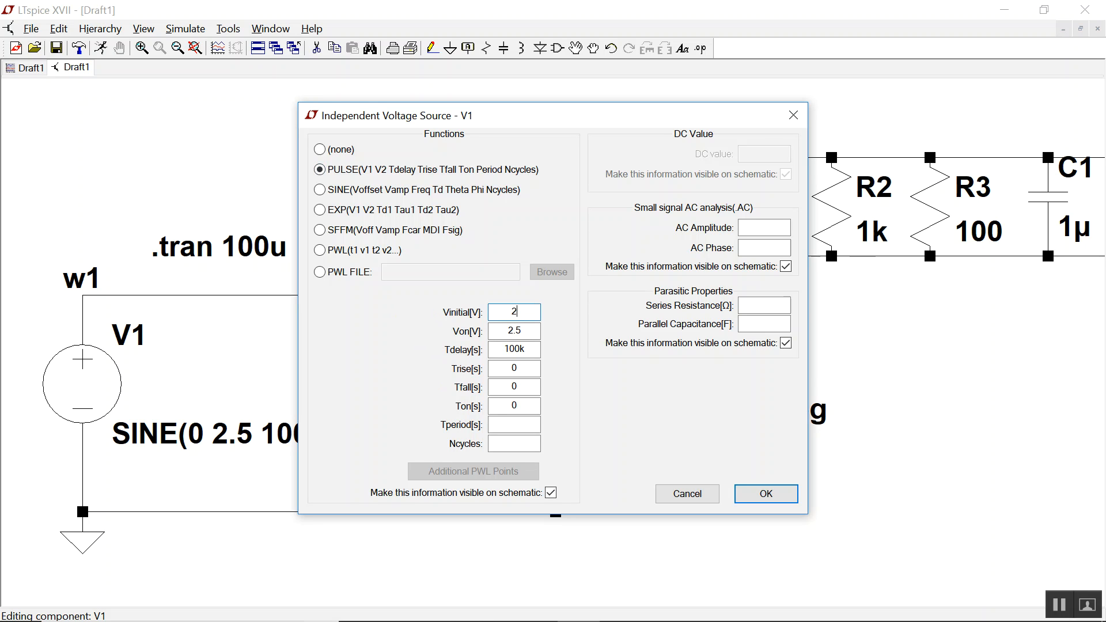
{"action": "type", "text": "-2.5"}
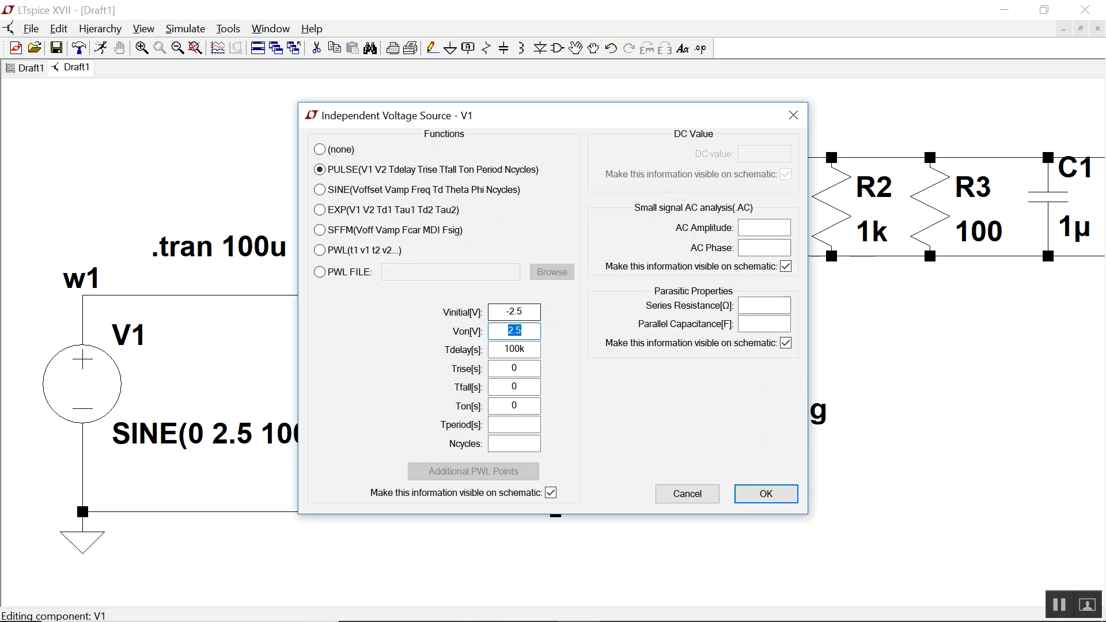
{"action": "left_click", "coordinate": [514, 349]}
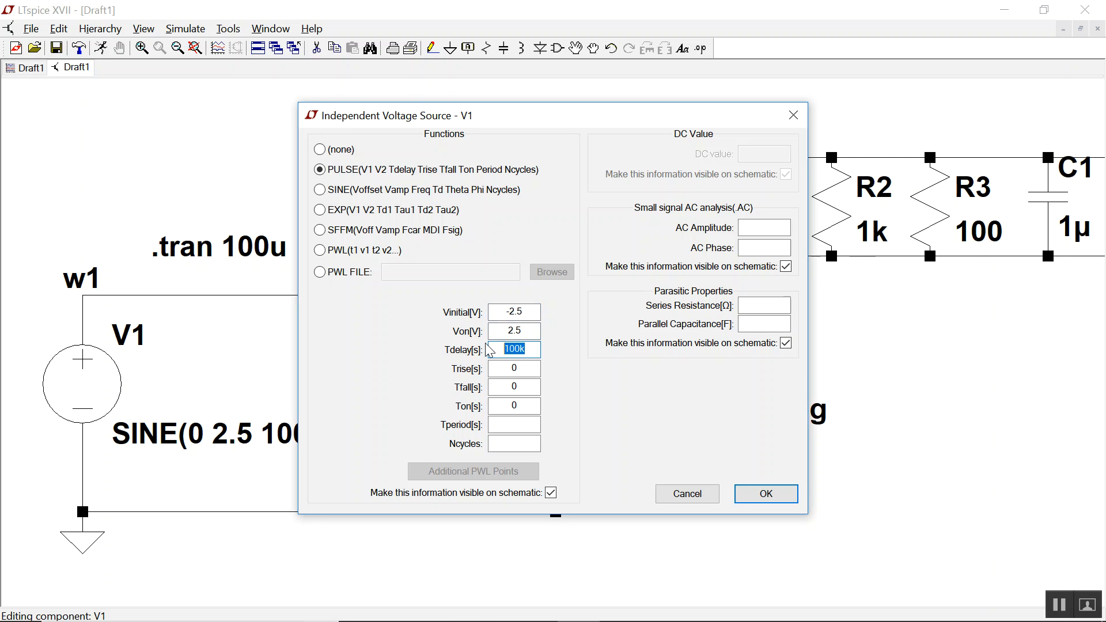
{"action": "left_click", "coordinate": [514, 368]}
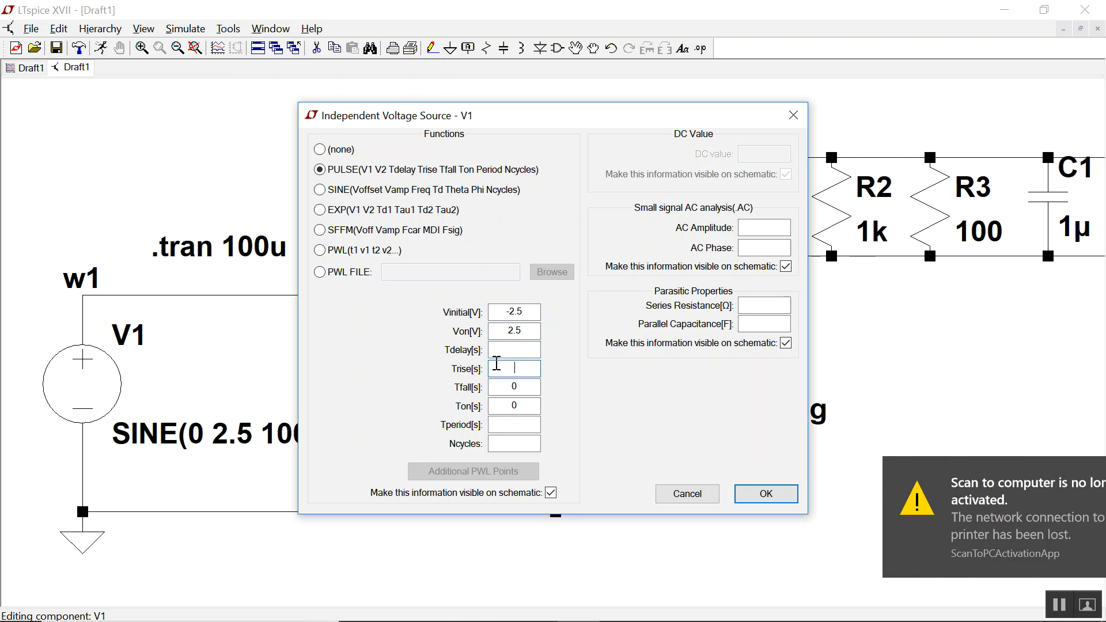
{"action": "type", "text": "5m"}
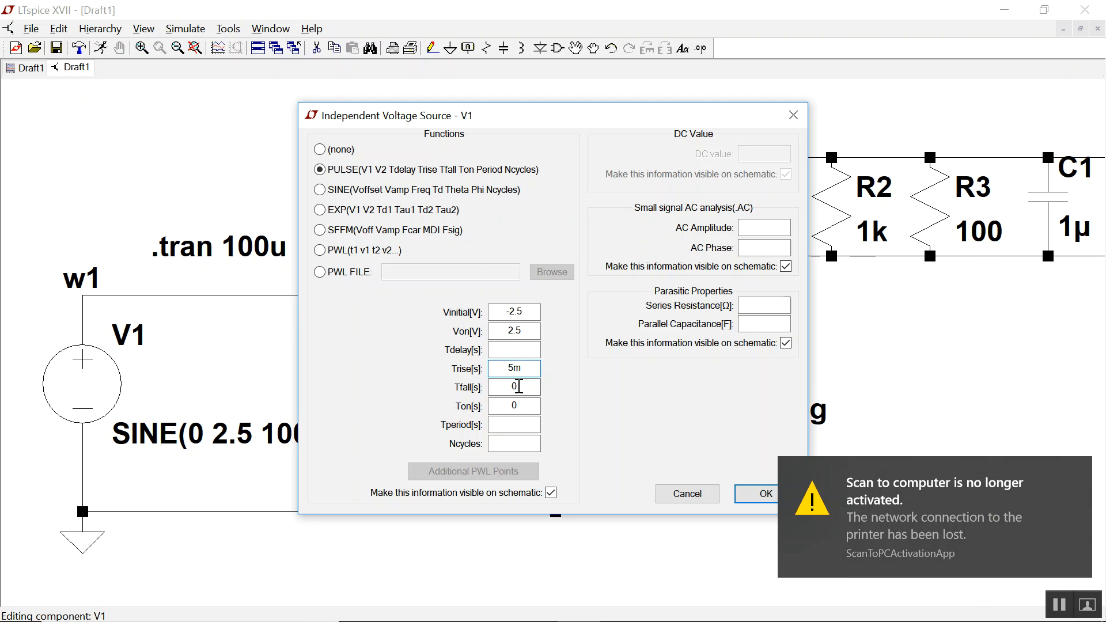
{"action": "type", "text": "5m"}
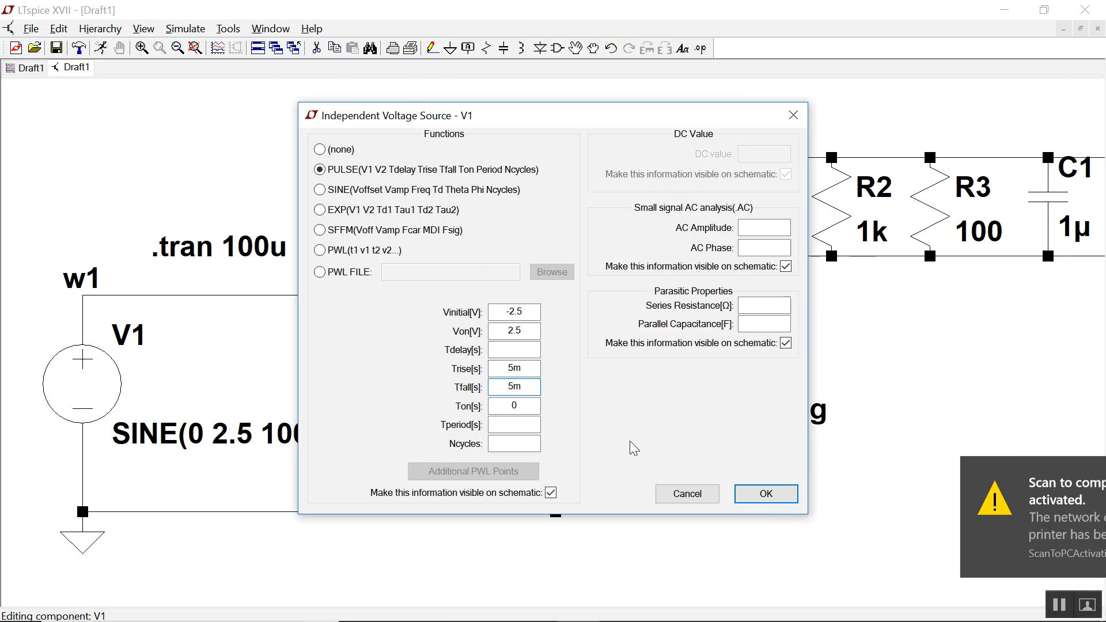
{"action": "left_click", "coordinate": [765, 493]}
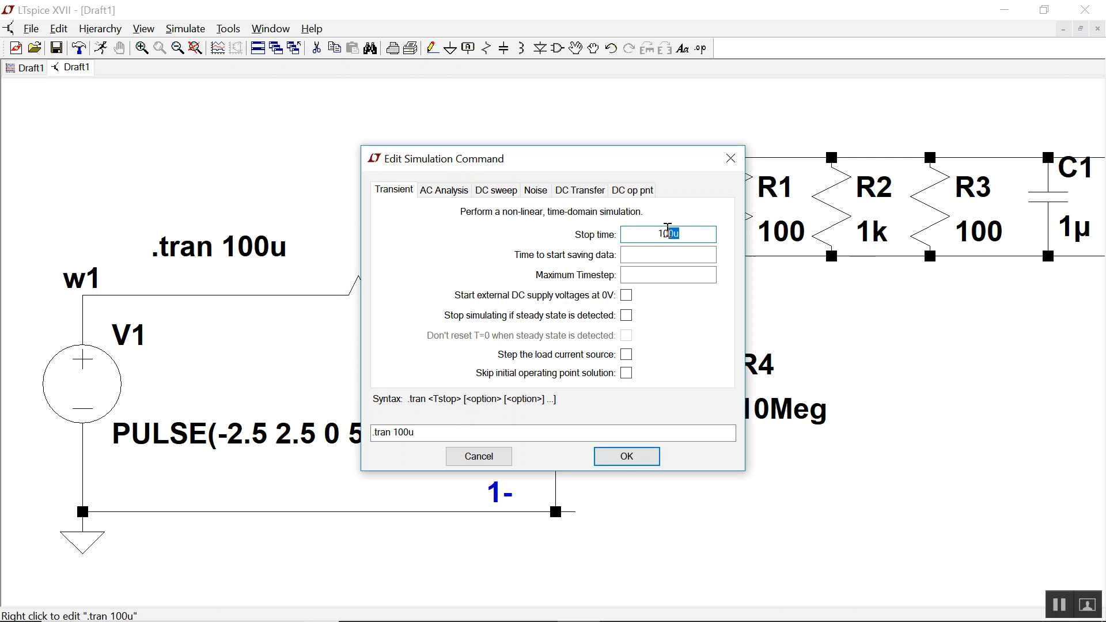
- Set the .tran stop time to 20m and confirm it
{"action": "type", "text": "2"}
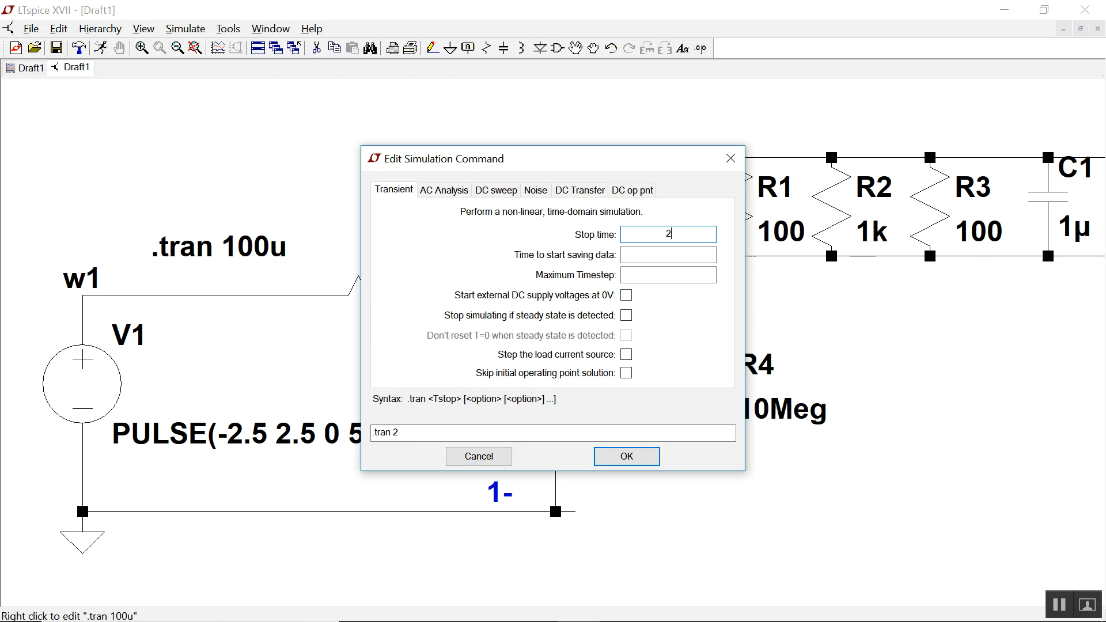
{"action": "type", "text": "0m"}
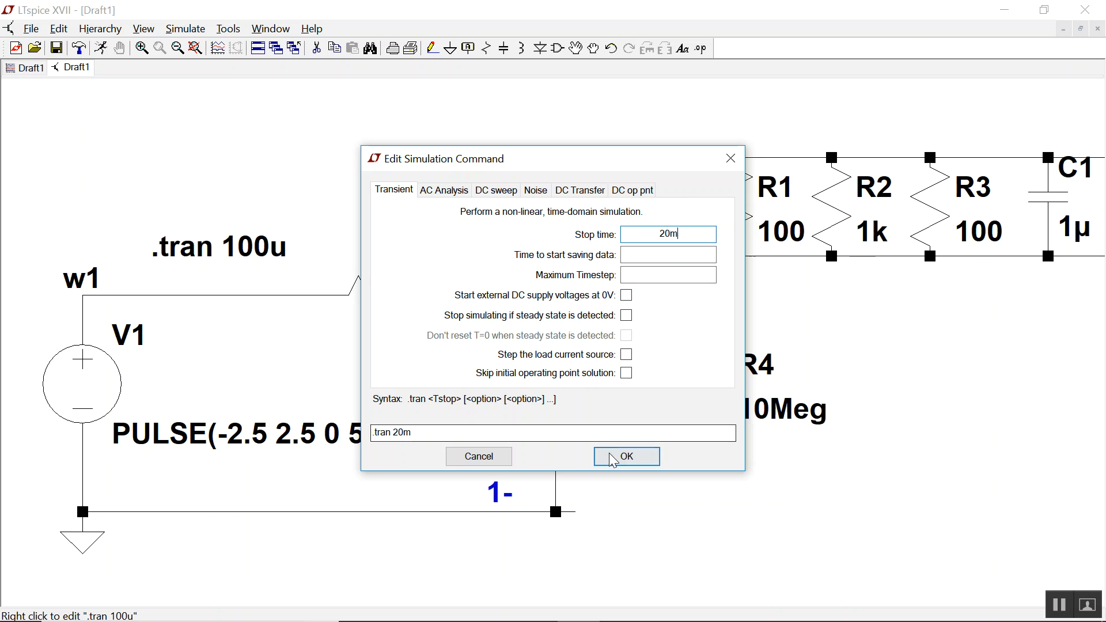
{"action": "left_click", "coordinate": [626, 457]}
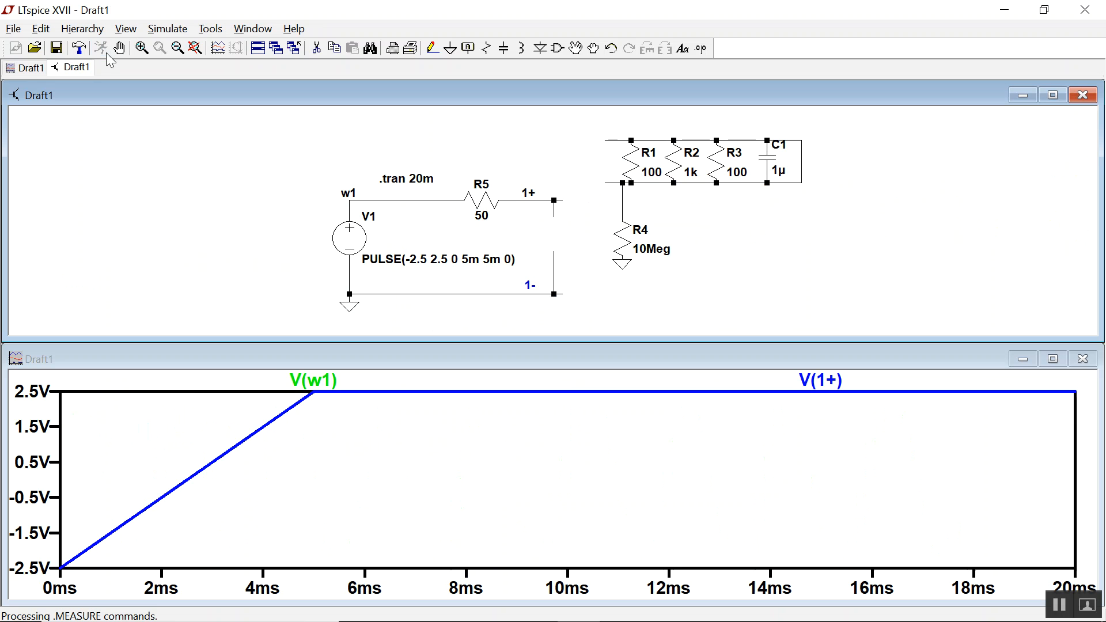
{"action": "mouse_move", "coordinate": [349, 238]}
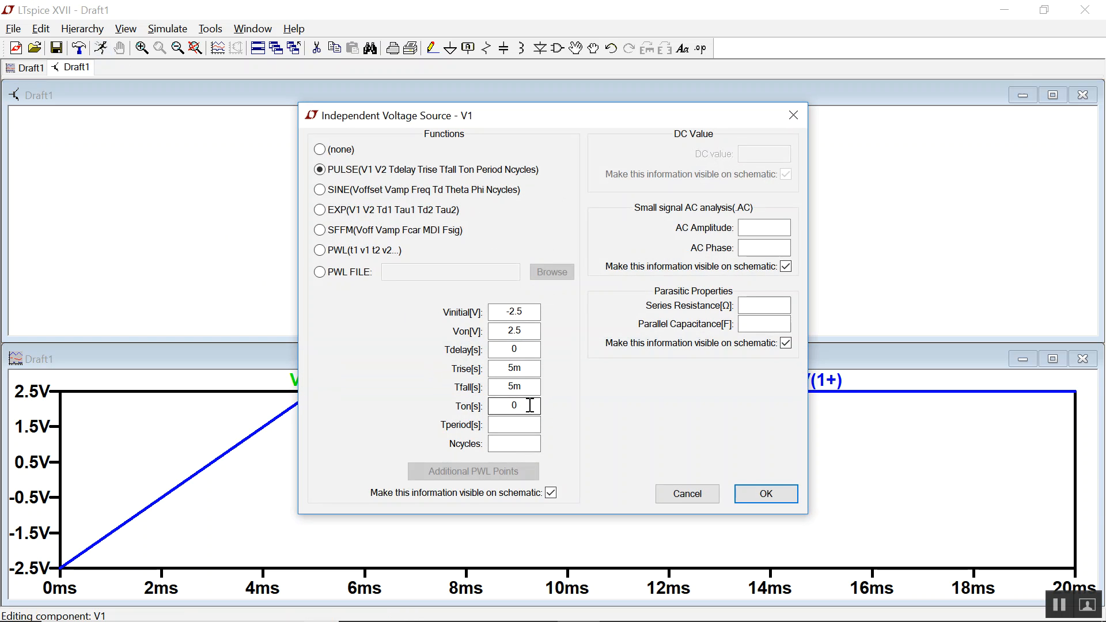
- Enter a 10m Tperiod in V1's pulse timing fields
{"action": "left_click", "coordinate": [513, 425]}
{"action": "type", "text": "10m"}
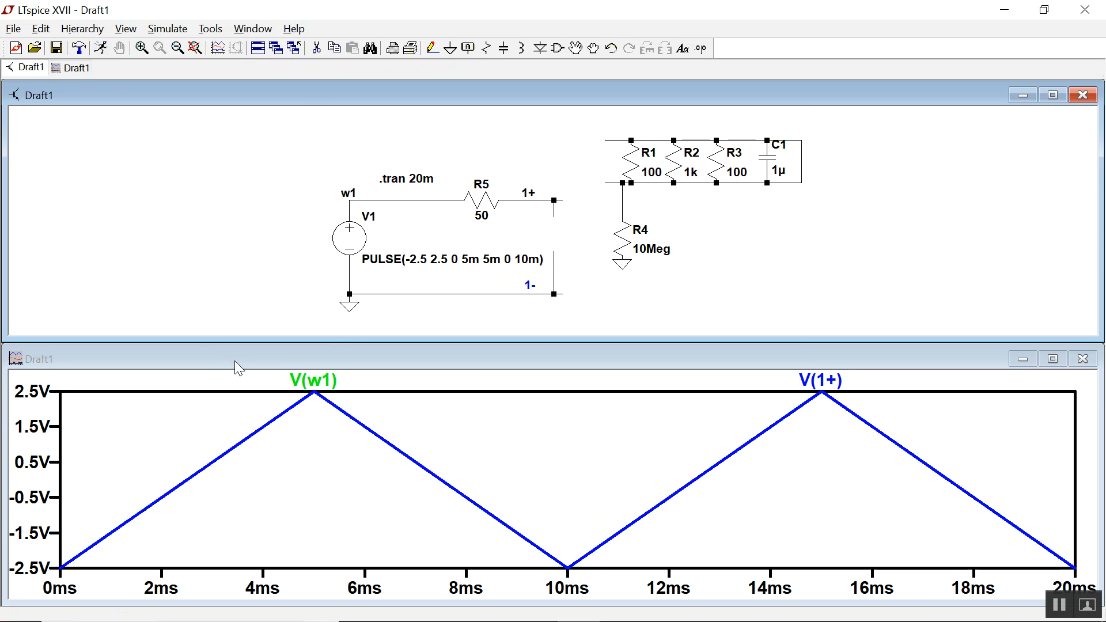
{"action": "mouse_move", "coordinate": [317, 401]}
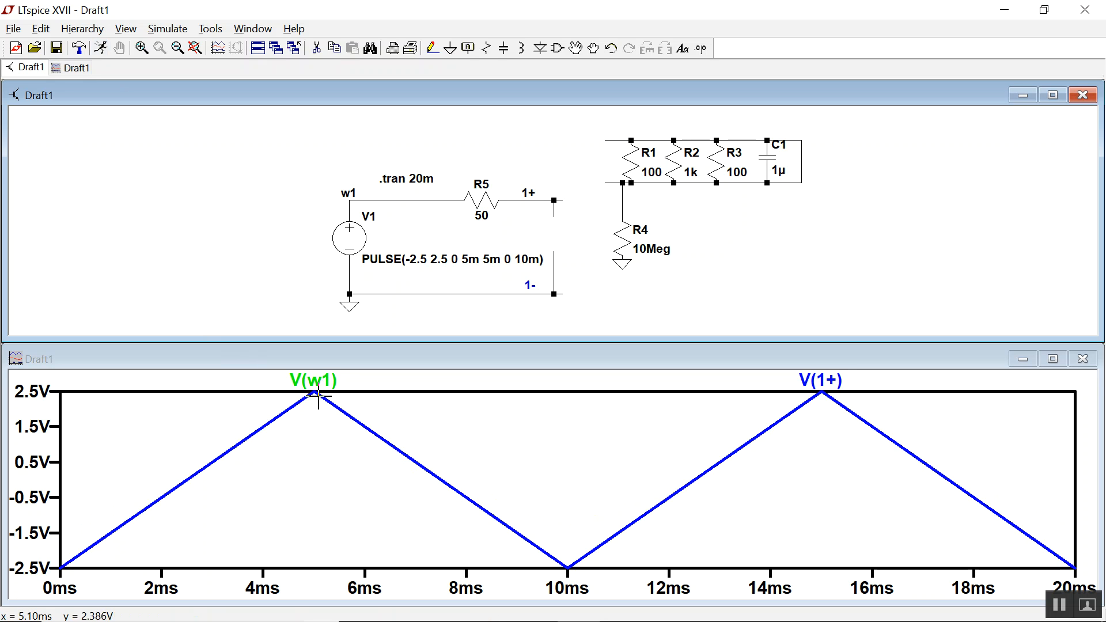
{"action": "mouse_move", "coordinate": [847, 382]}
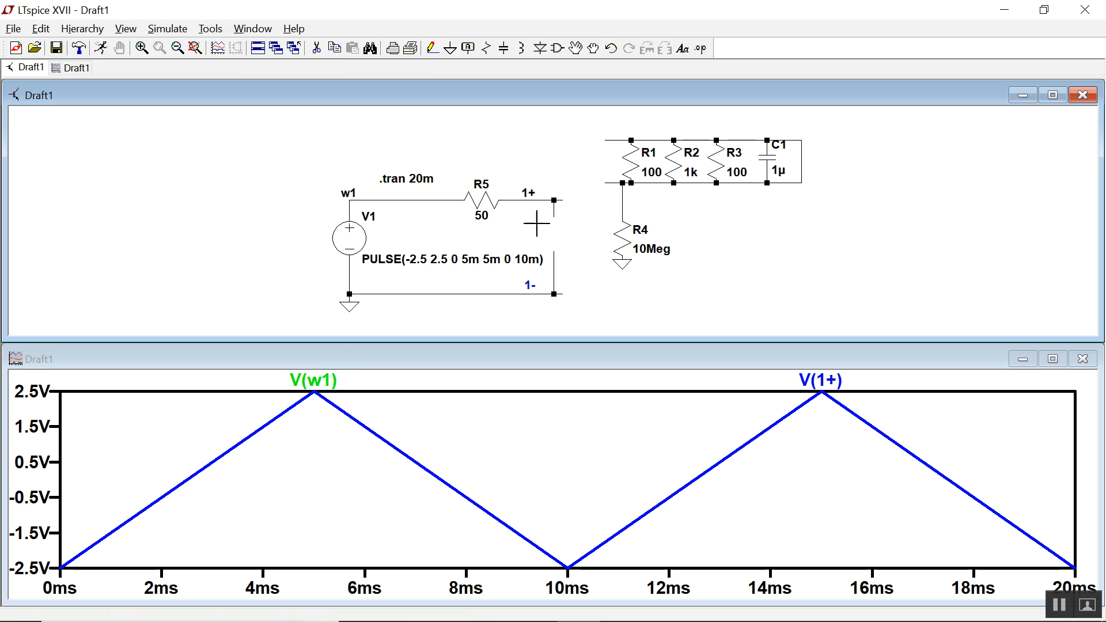
{"action": "mouse_move", "coordinate": [548, 231]}
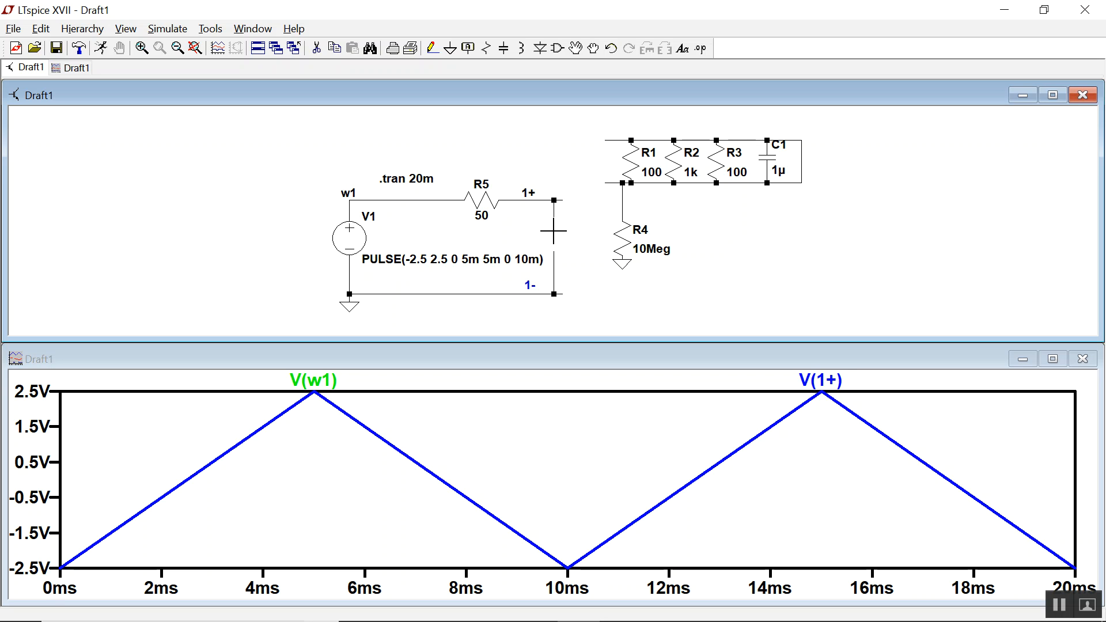
{"action": "mouse_move", "coordinate": [642, 247]}
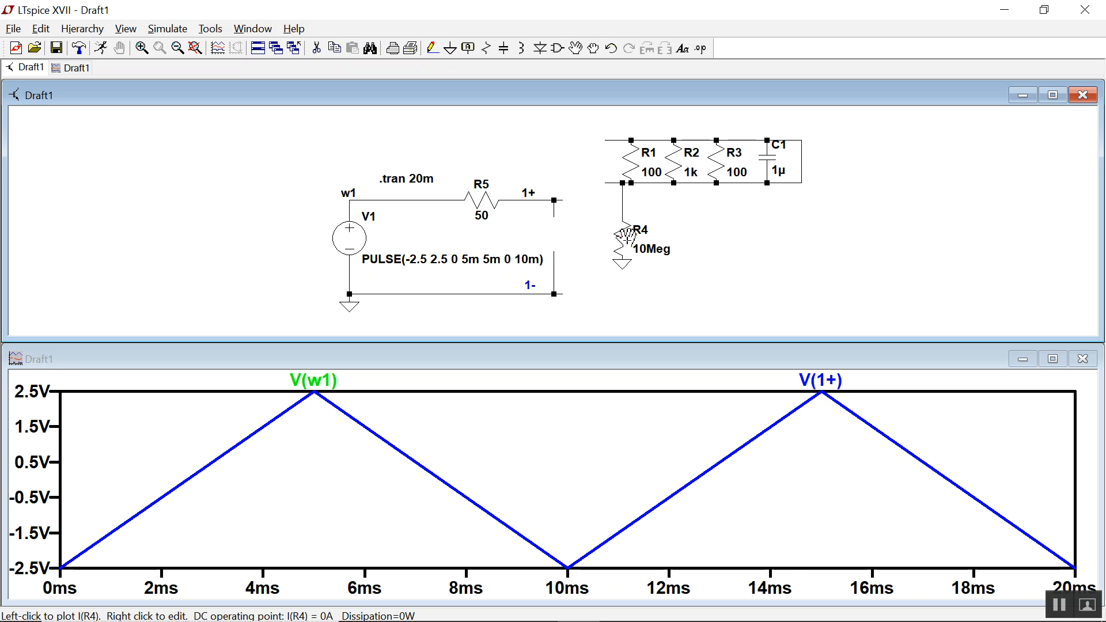
- Move R4 across nodes 1+ and 1-, rerun, and set its resistance to 100 Ω
{"action": "left_click_drag", "start_coordinate": [626, 236], "coordinate": [568, 243]}
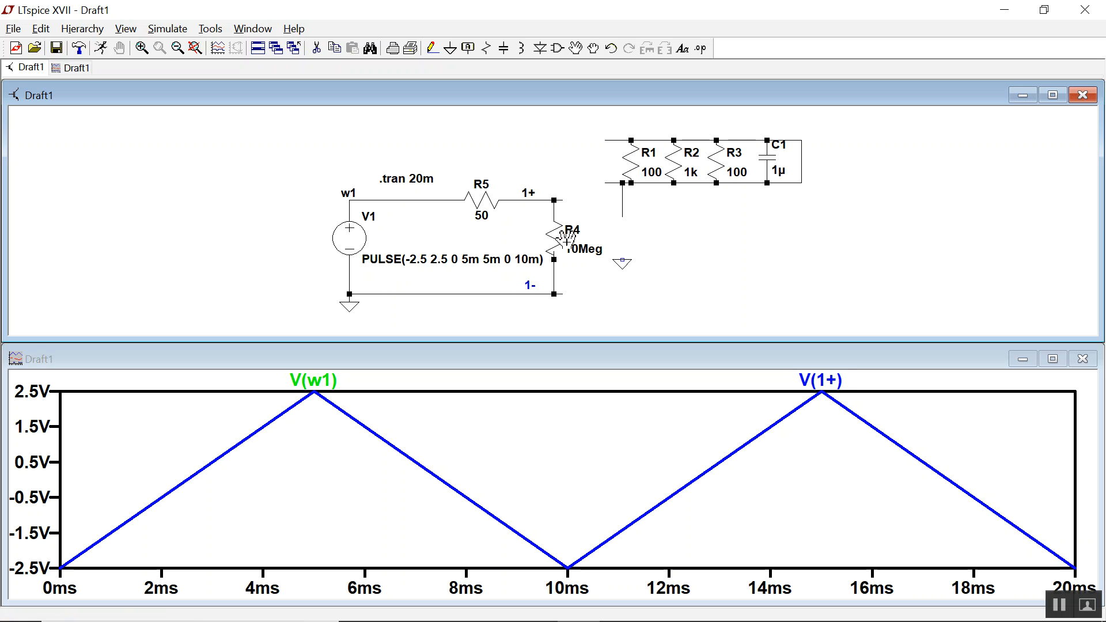
{"action": "mouse_move", "coordinate": [236, 81]}
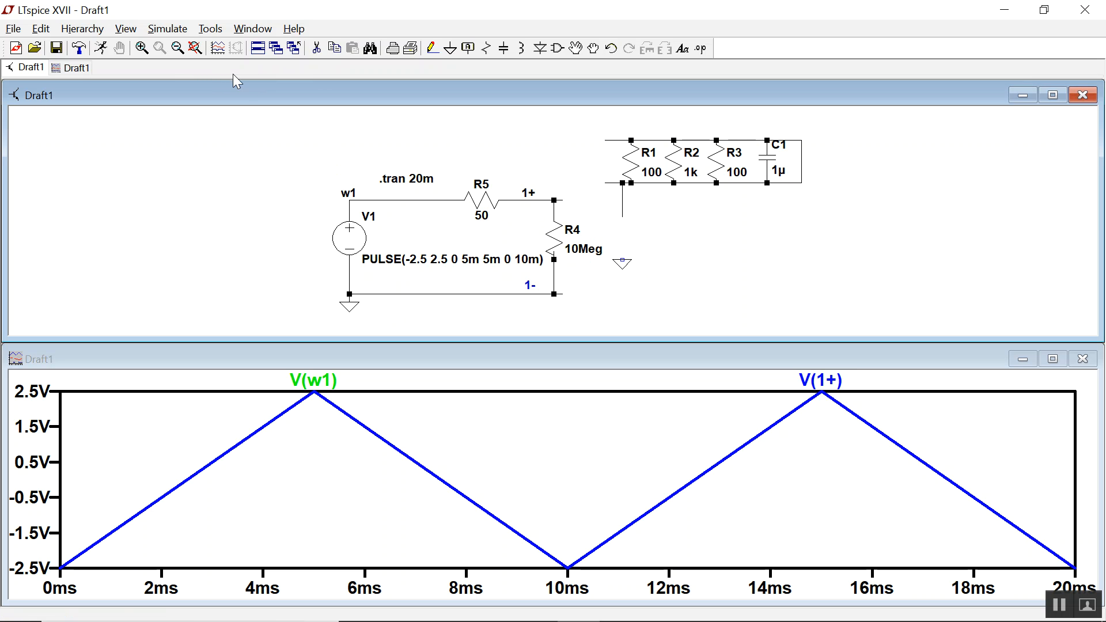
{"action": "left_click", "coordinate": [100, 48]}
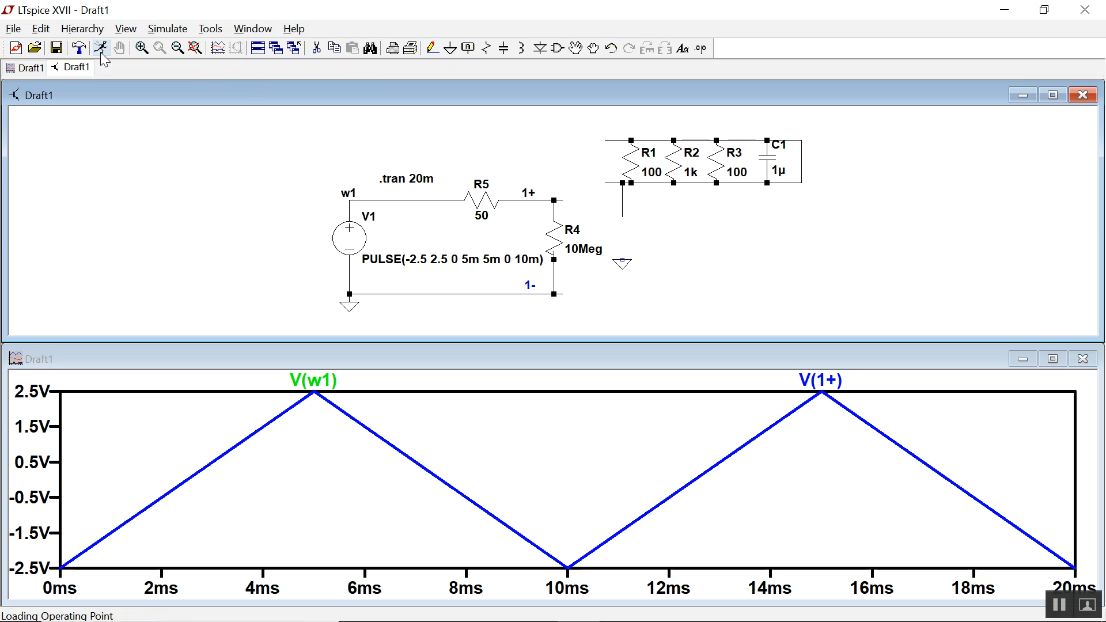
{"action": "mouse_move", "coordinate": [558, 236]}
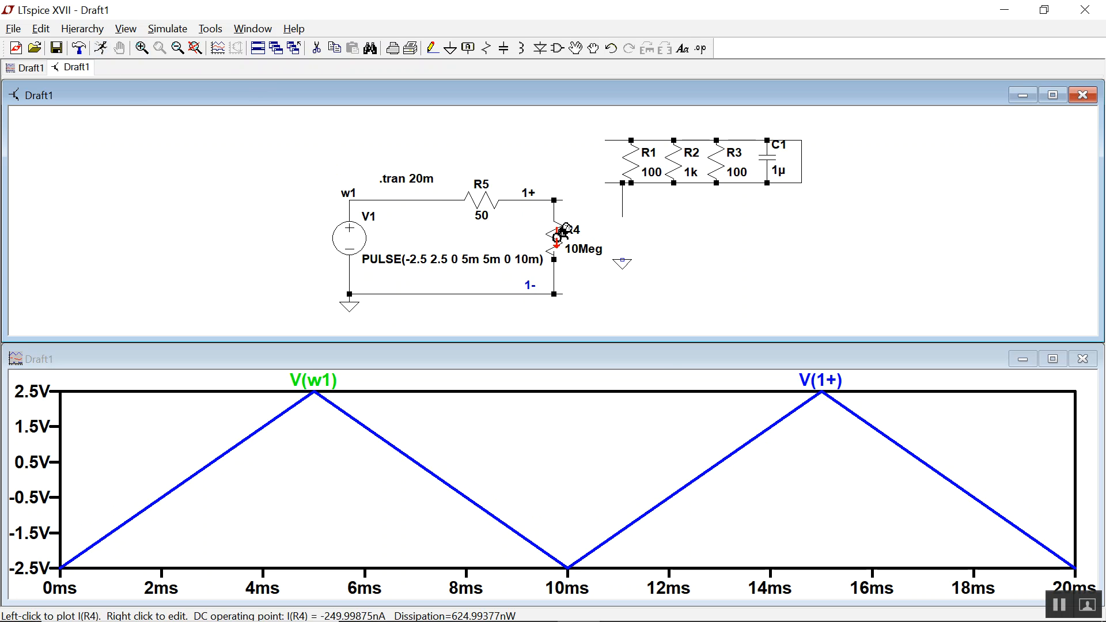
{"action": "right_click", "coordinate": [555, 232]}
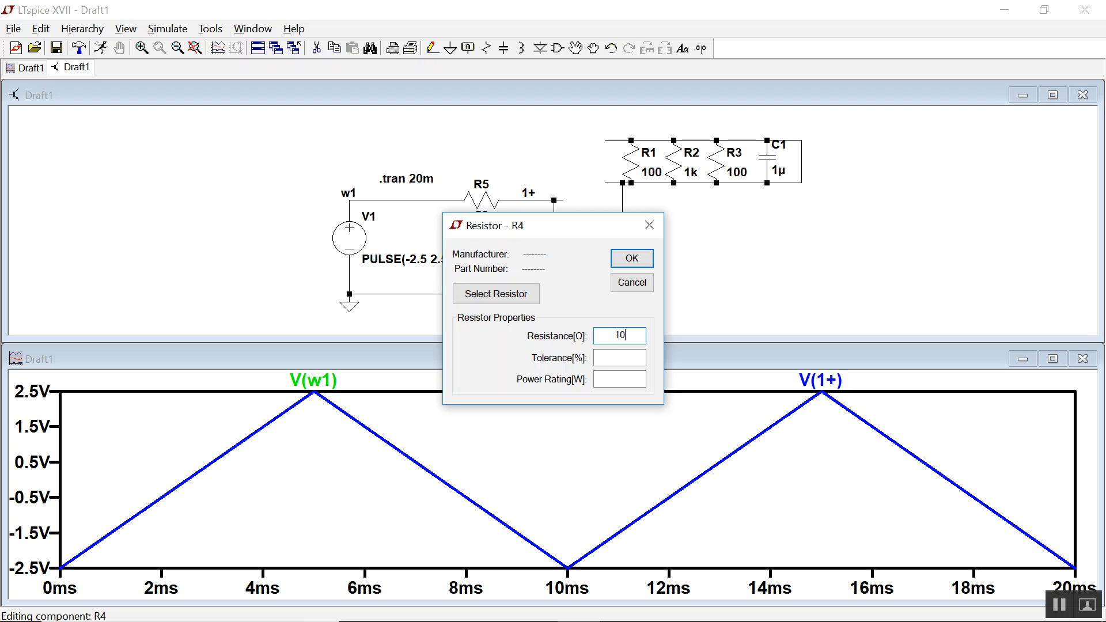
{"action": "left_click", "coordinate": [632, 258]}
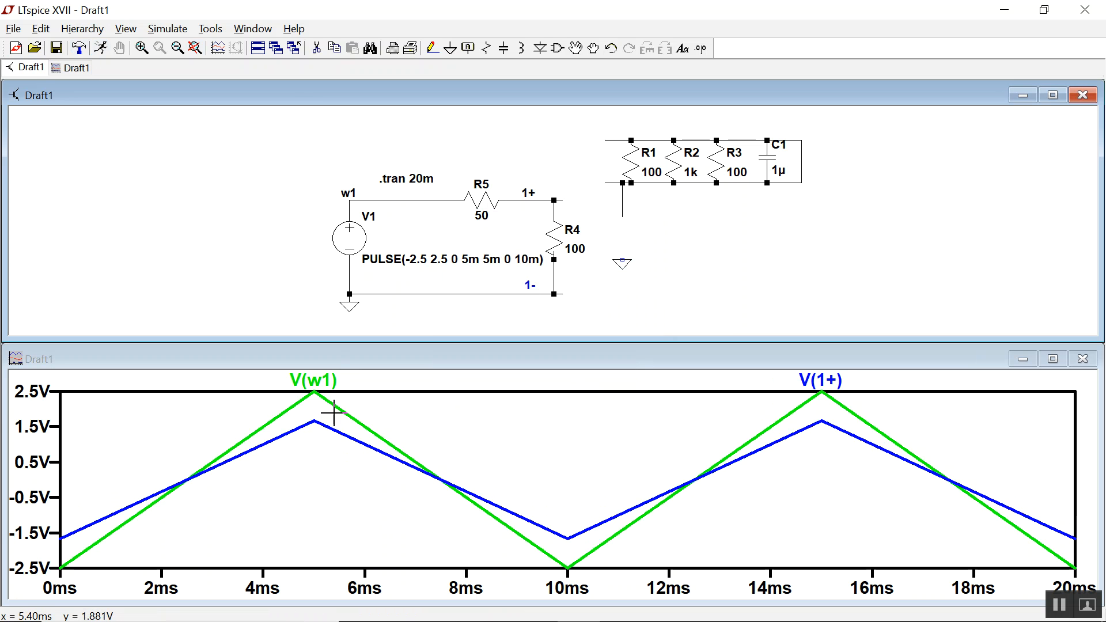
{"action": "mouse_move", "coordinate": [324, 413]}
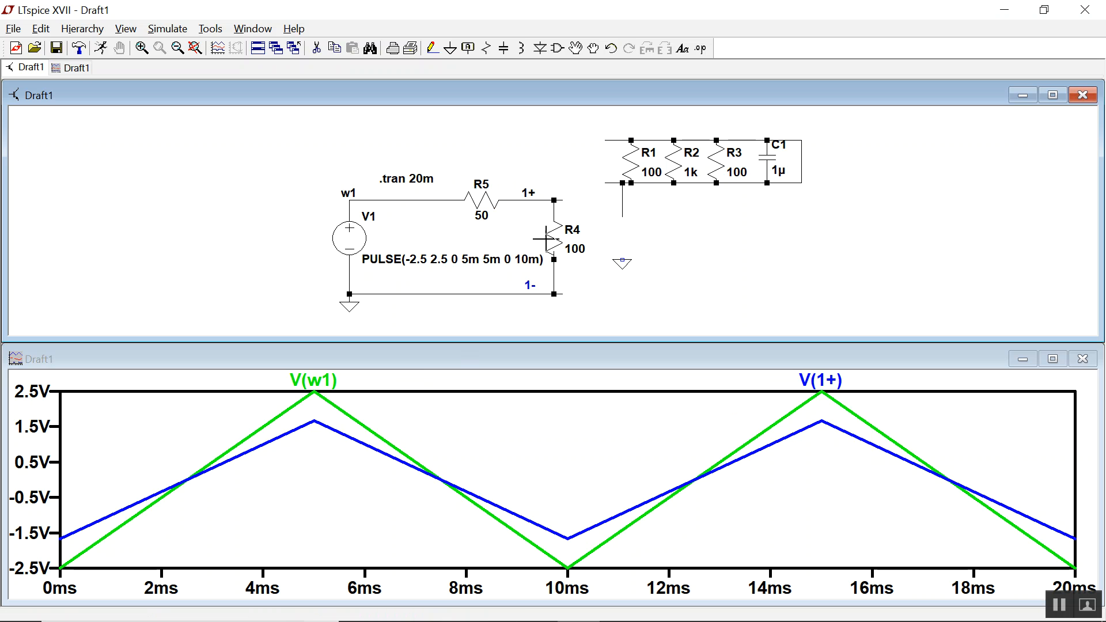
{"action": "mouse_move", "coordinate": [555, 243]}
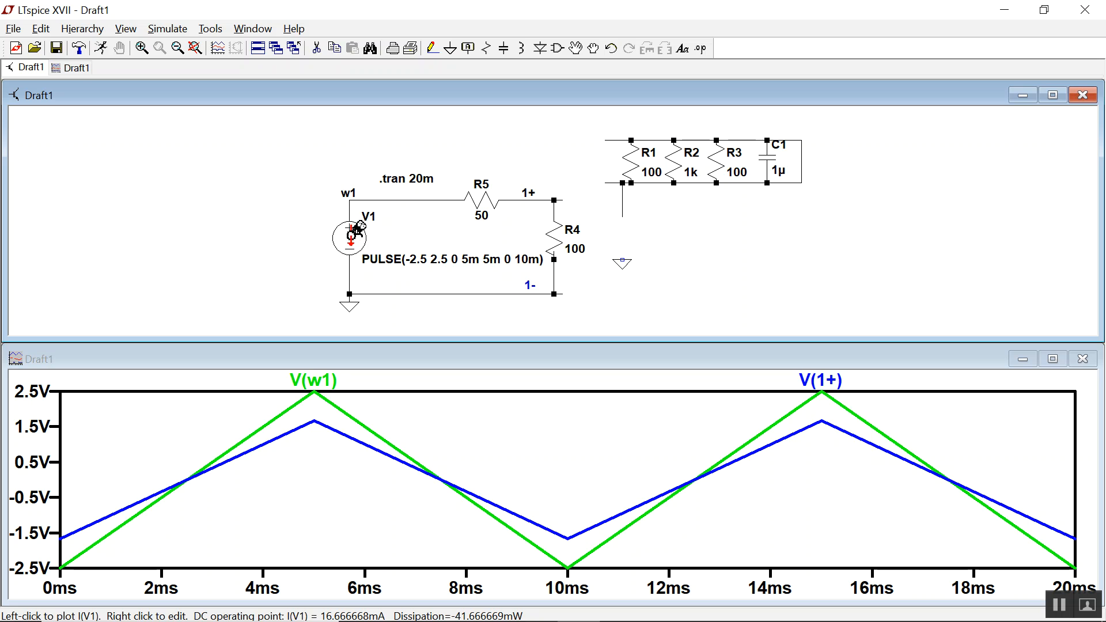
{"action": "mouse_move", "coordinate": [356, 184]}
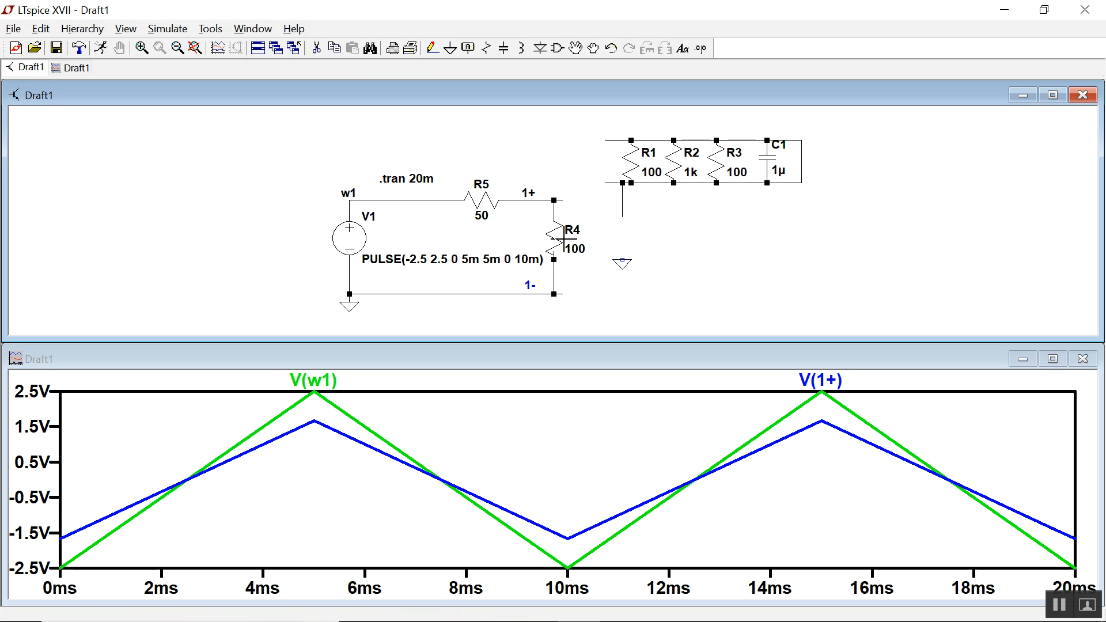
{"action": "mouse_move", "coordinate": [491, 260]}
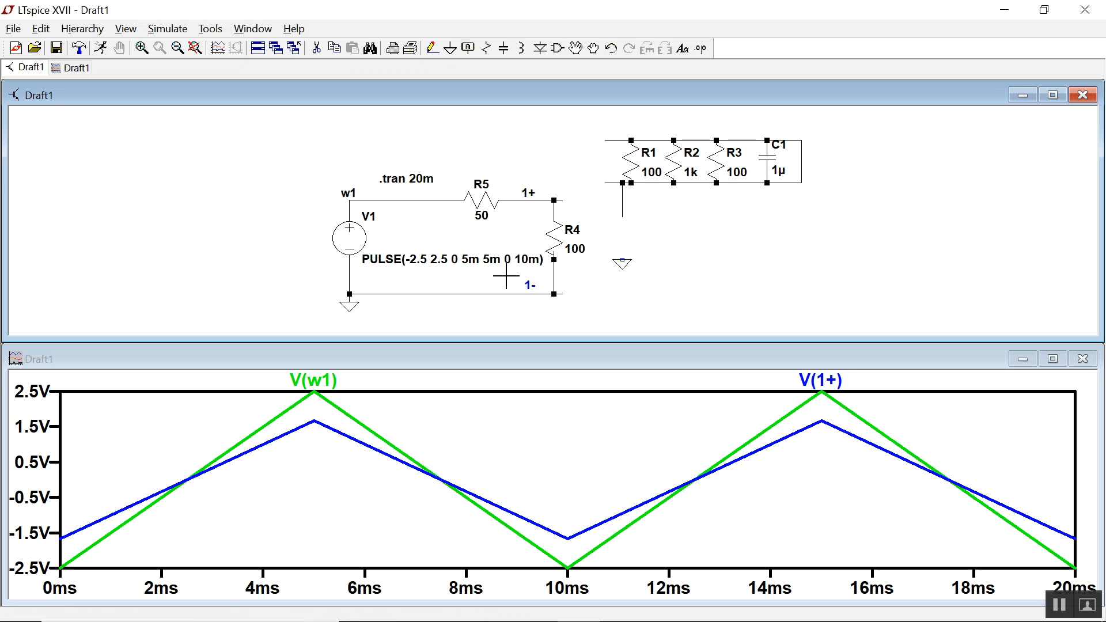
{"action": "mouse_move", "coordinate": [325, 423]}
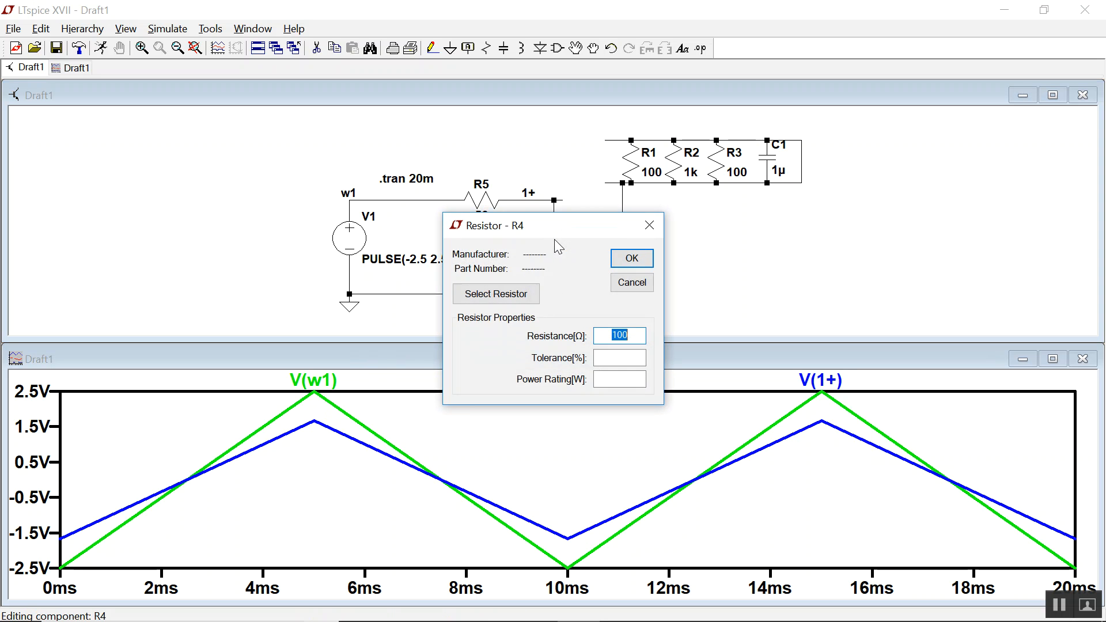
- Set R4's resistance to 1k, then reopen its properties and change it to 10k
{"action": "left_click", "coordinate": [631, 258]}
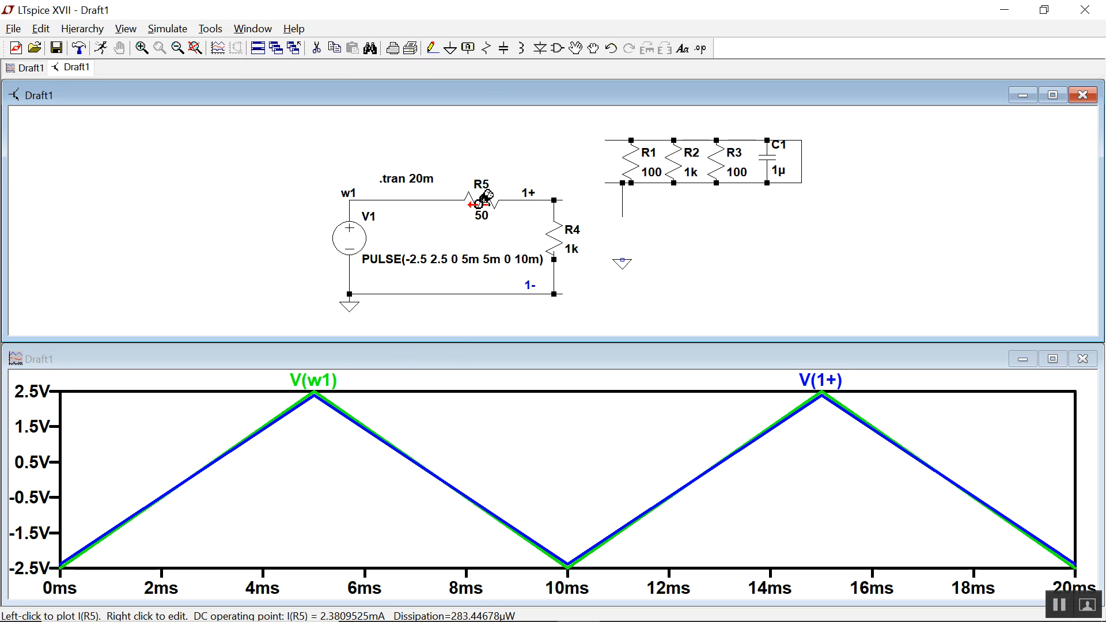
{"action": "right_click", "coordinate": [554, 233]}
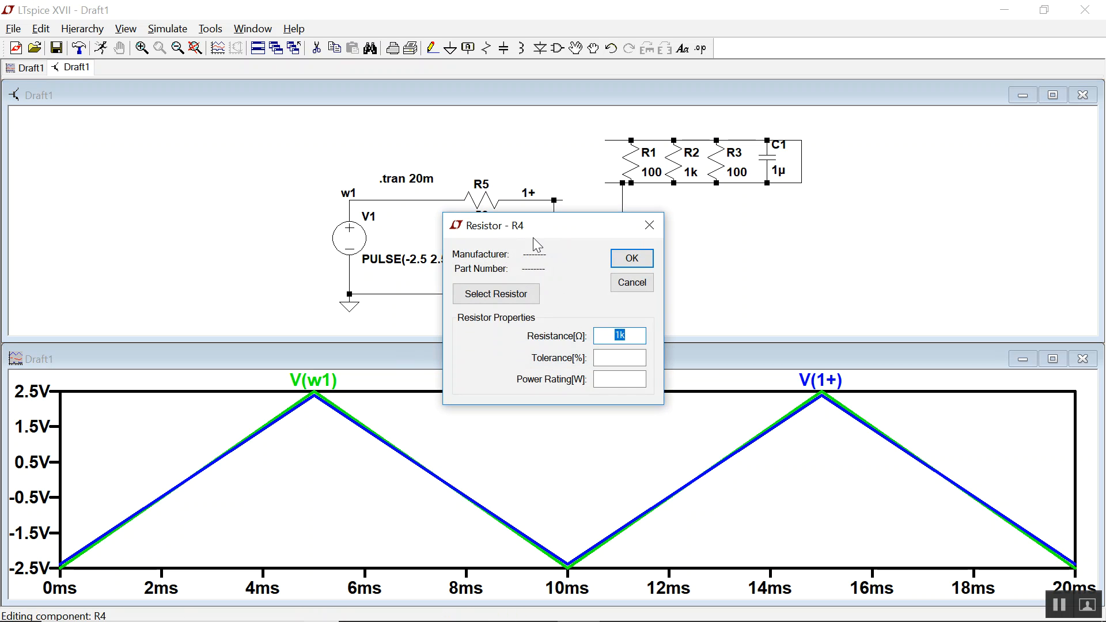
{"action": "left_click", "coordinate": [631, 258]}
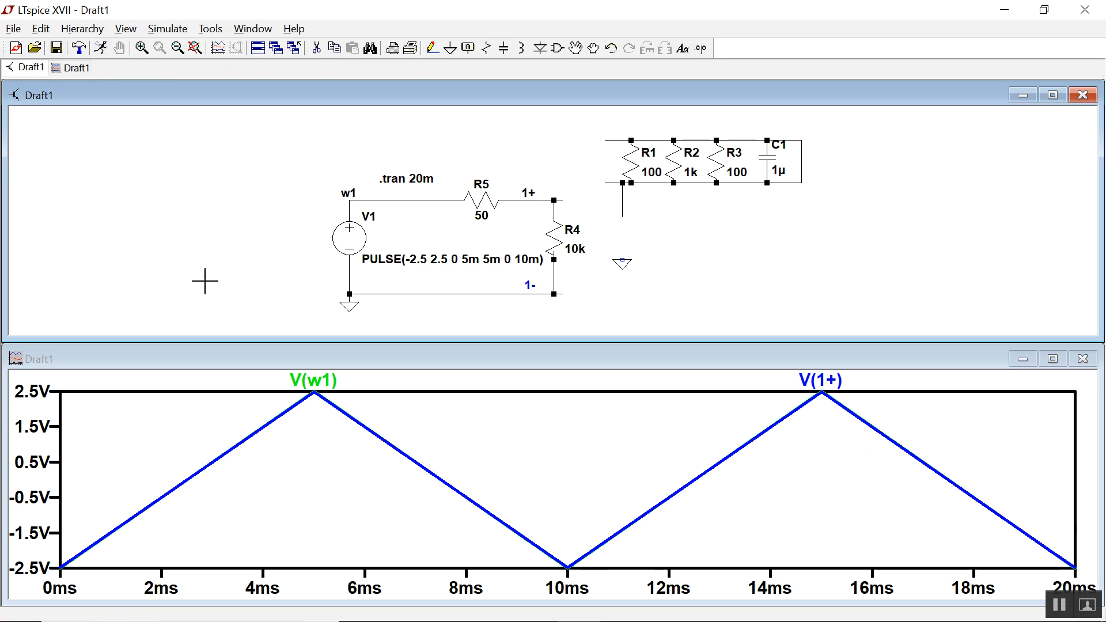
{"action": "mouse_move", "coordinate": [878, 433]}
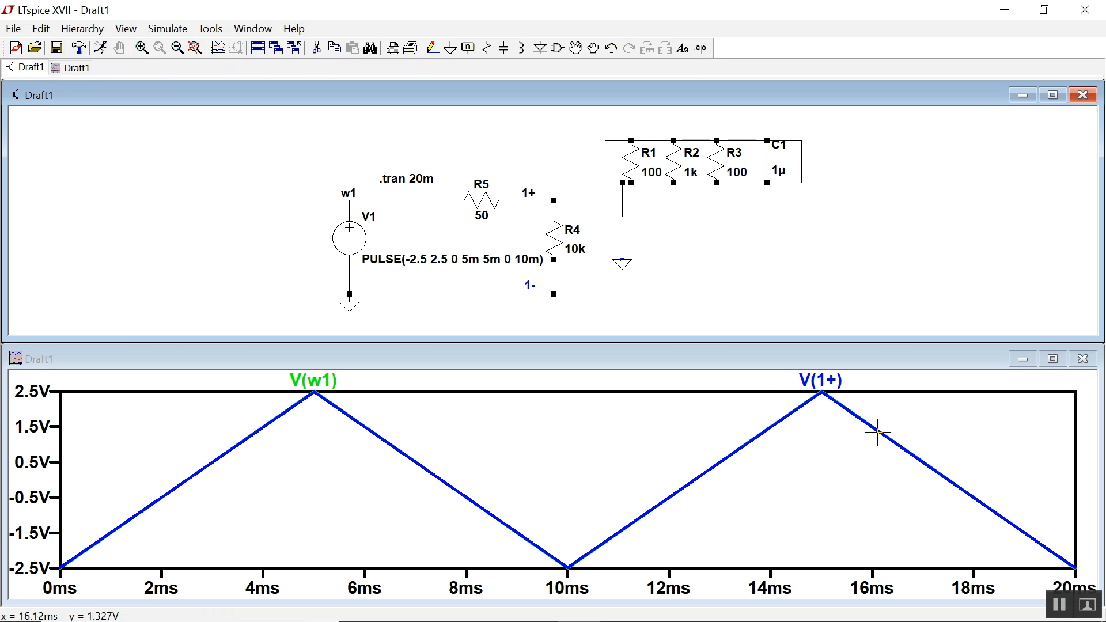
{"action": "mouse_move", "coordinate": [577, 247]}
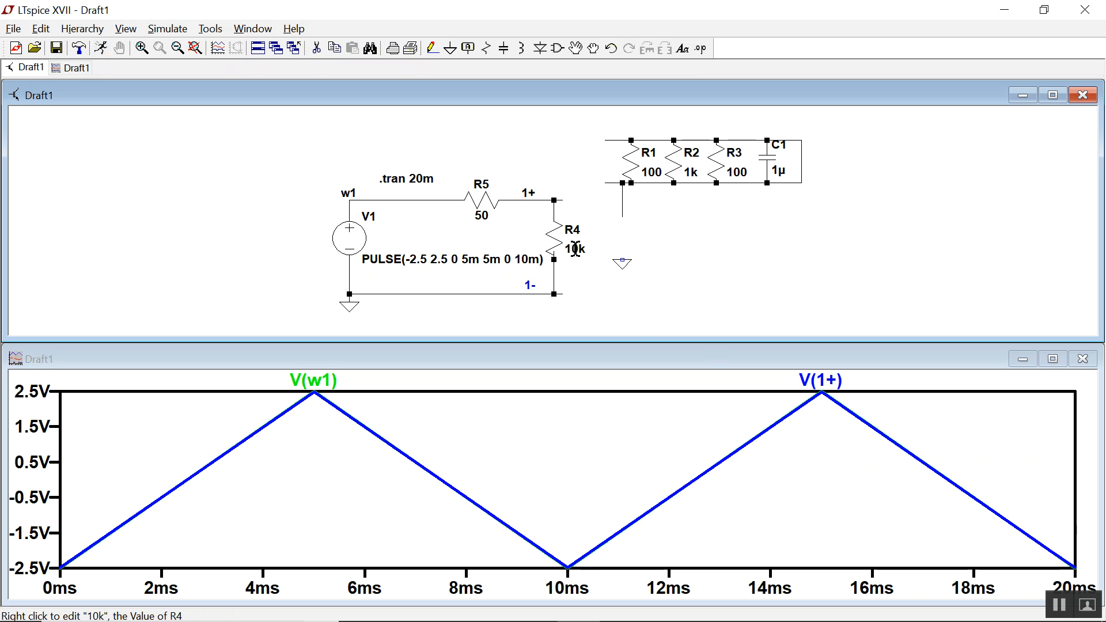
{"action": "mouse_move", "coordinate": [572, 244]}
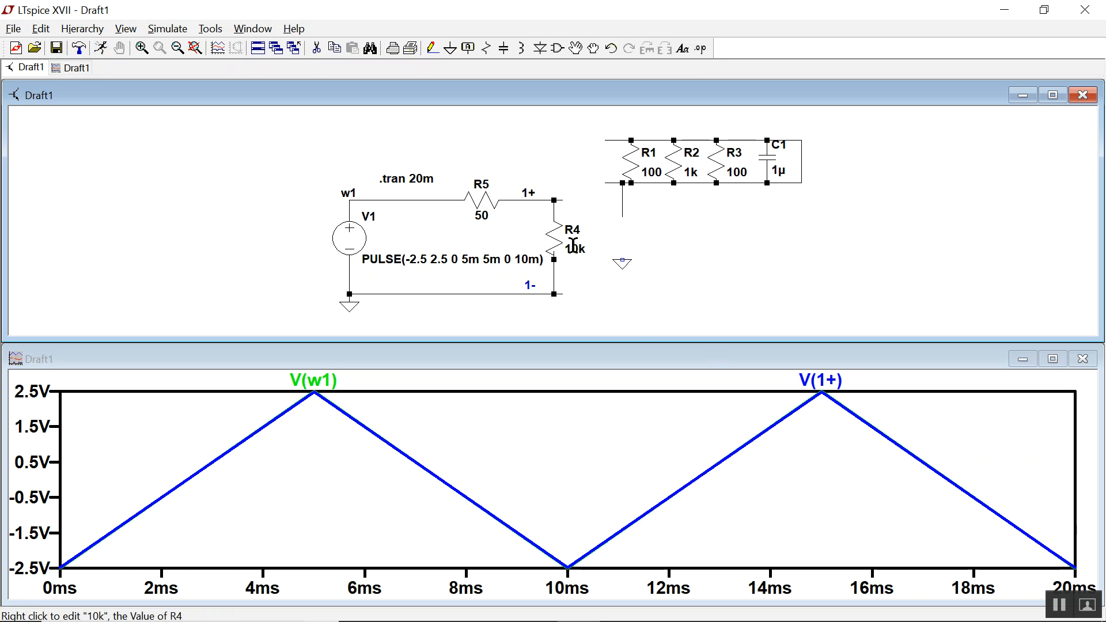
{"action": "mouse_move", "coordinate": [461, 225]}
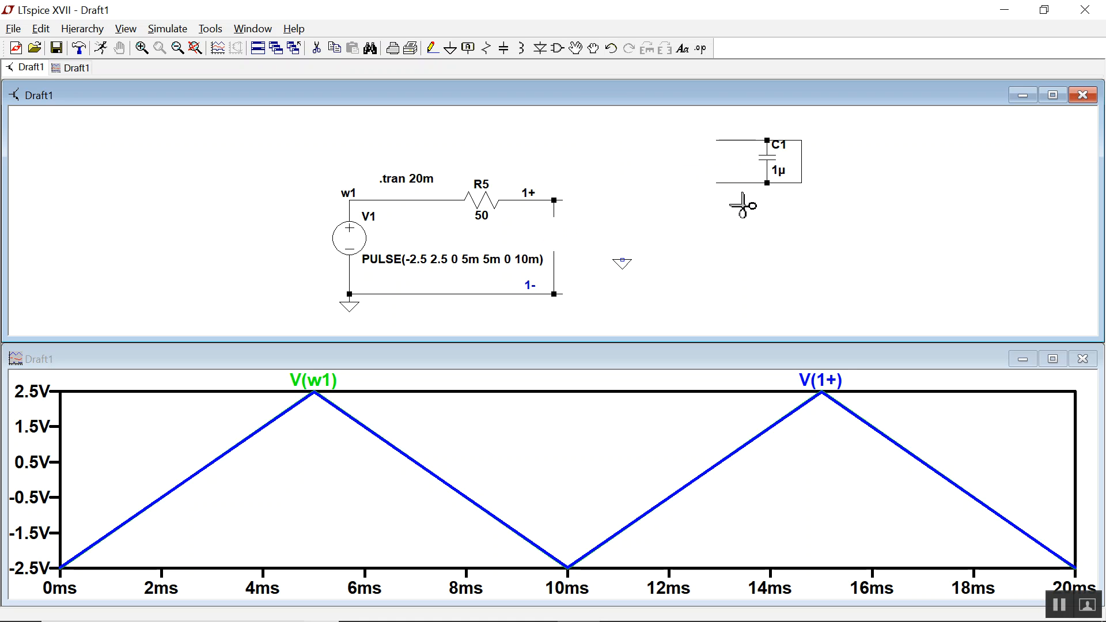
{"action": "mouse_move", "coordinate": [744, 167]}
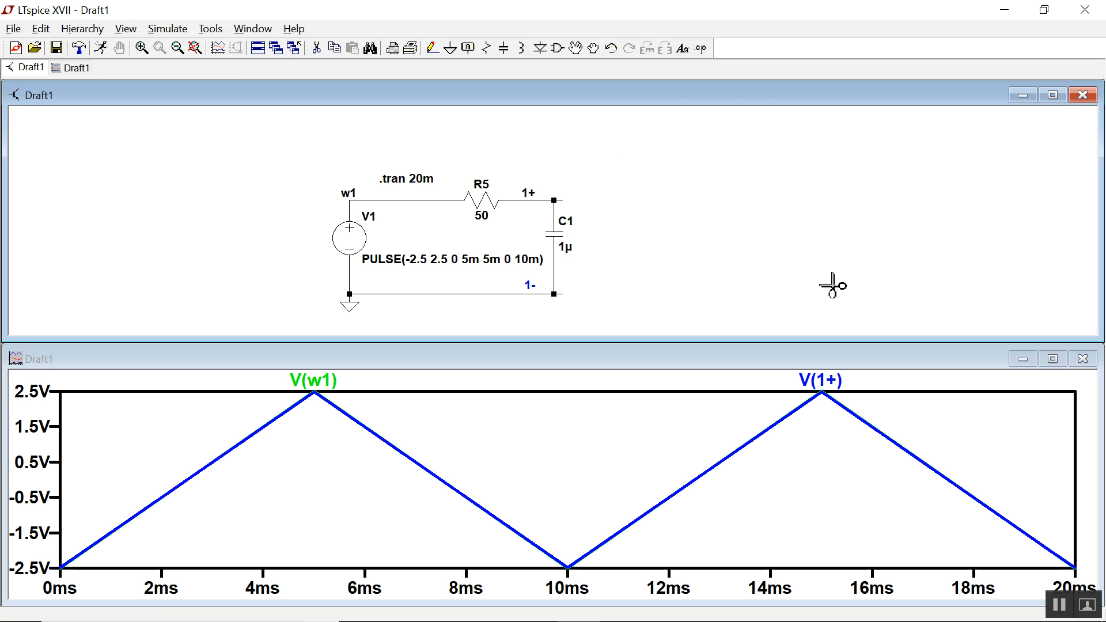
- Switch V1 to SINE with frequency 100 and clear the leftover pulse timing value
{"action": "double_click", "coordinate": [349, 237]}
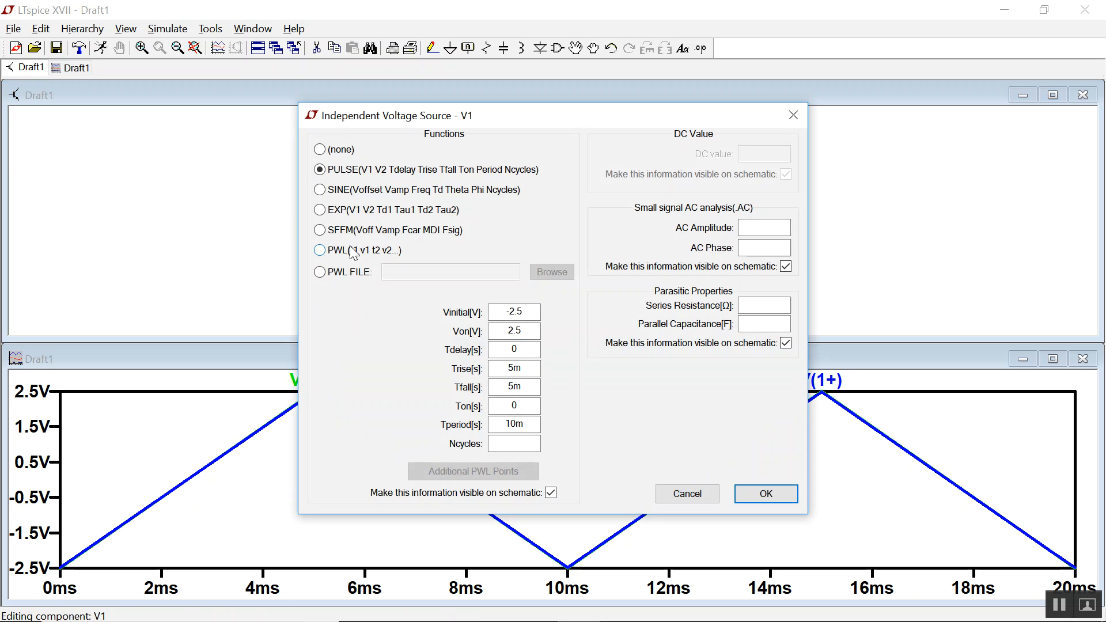
{"action": "left_click", "coordinate": [319, 189]}
{"action": "type", "text": "0"}
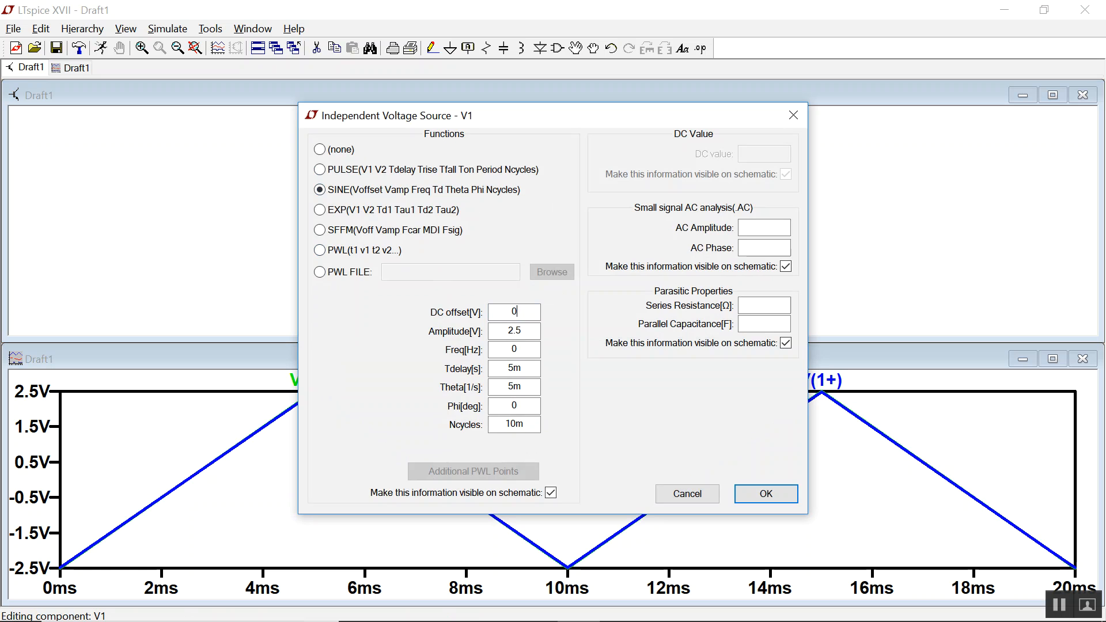
{"action": "triple_click", "coordinate": [513, 331]}
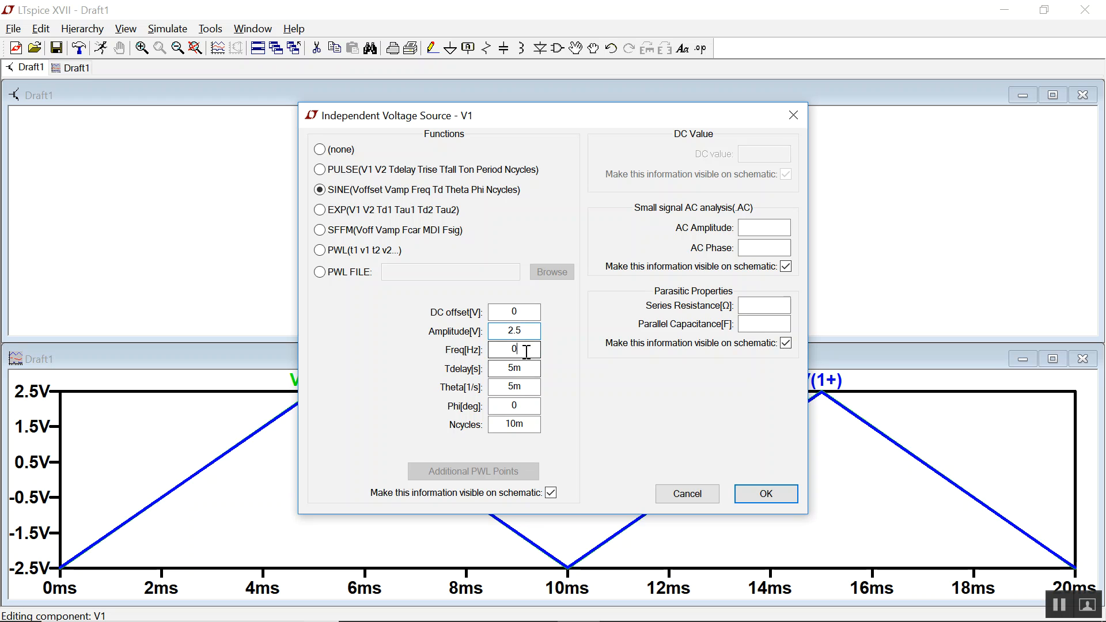
{"action": "type", "text": "100"}
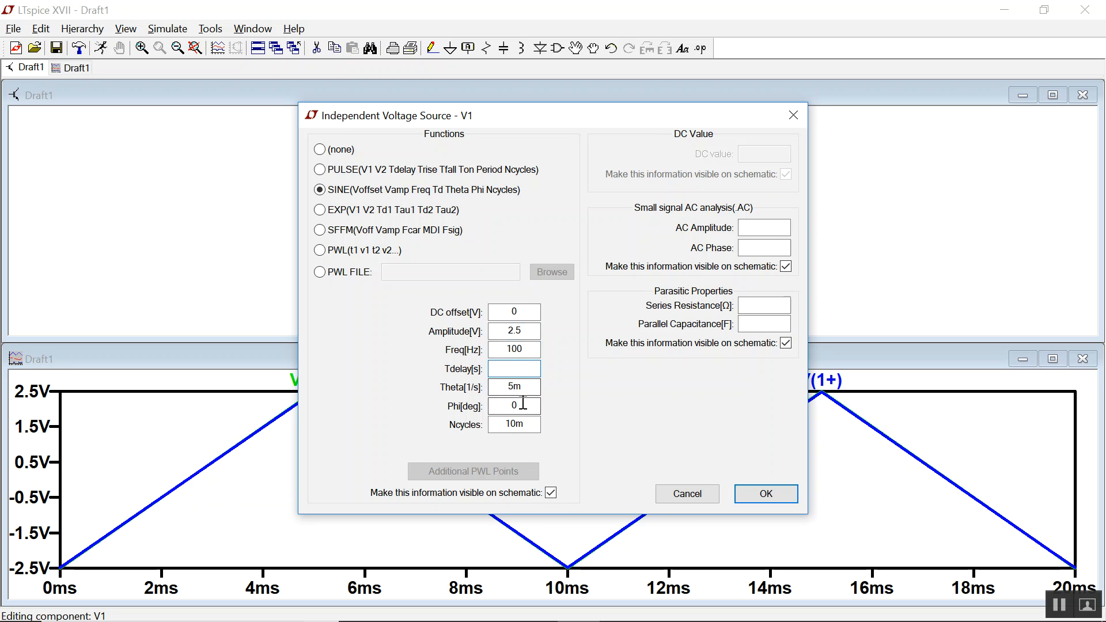
{"action": "left_click", "coordinate": [513, 387]}
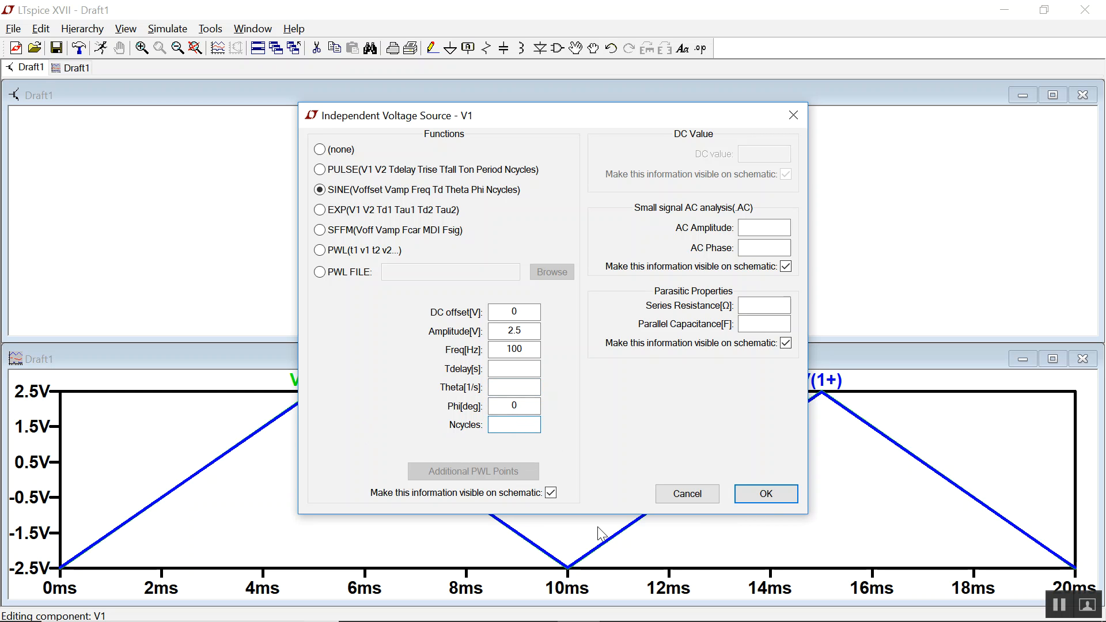
{"action": "left_click", "coordinate": [765, 493]}
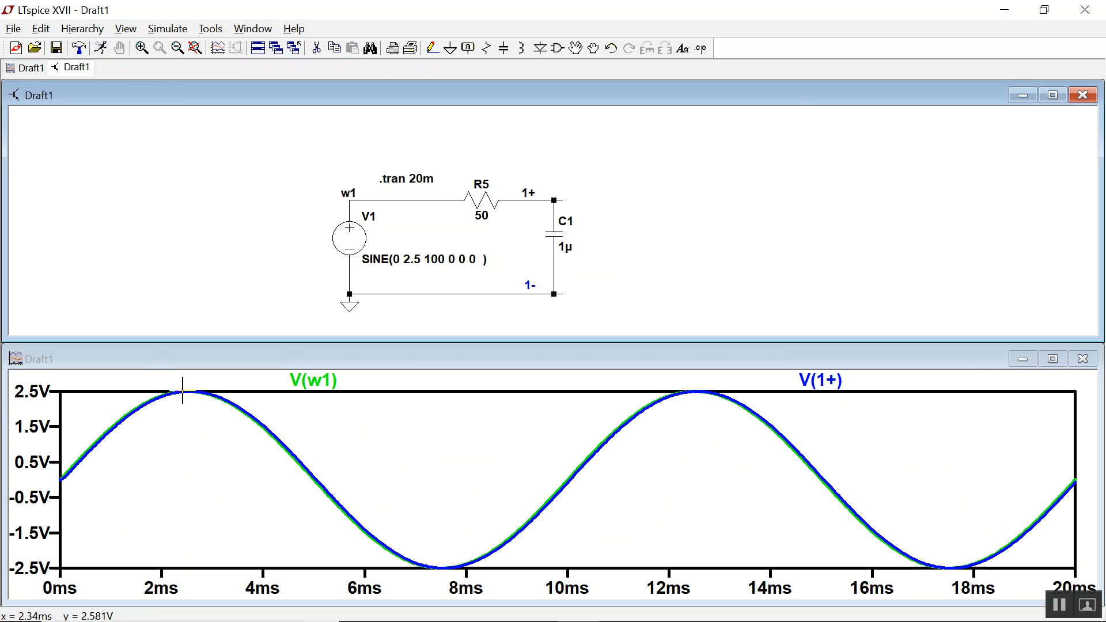
{"action": "mouse_move", "coordinate": [784, 484]}
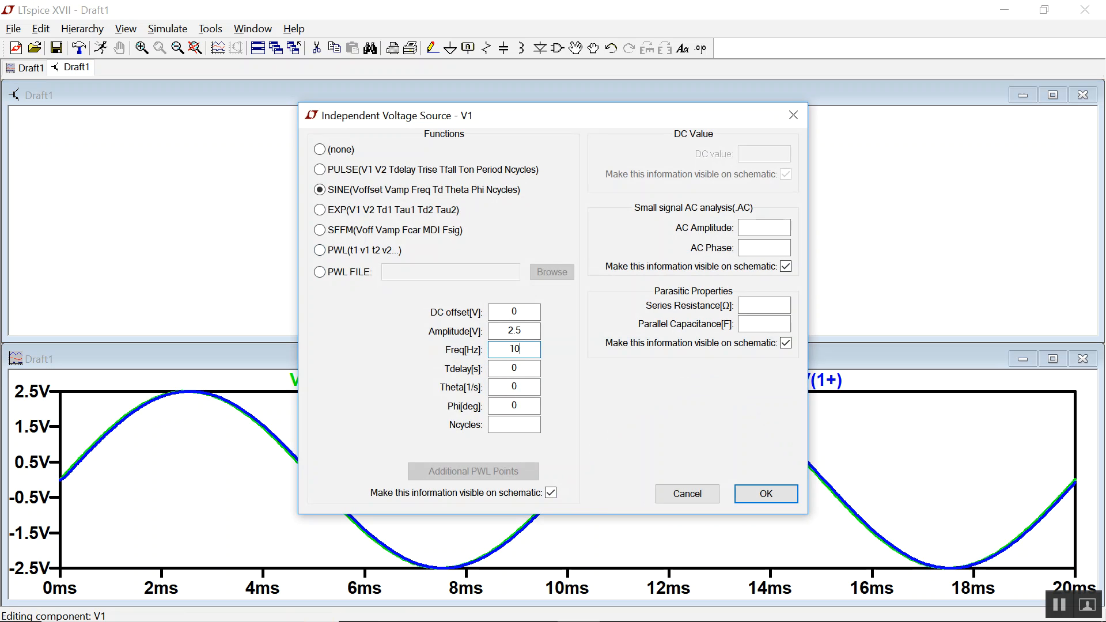
- Change V1's sine frequency to 100k and the .tran stop time to 100u
{"action": "type", "text": "00k"}
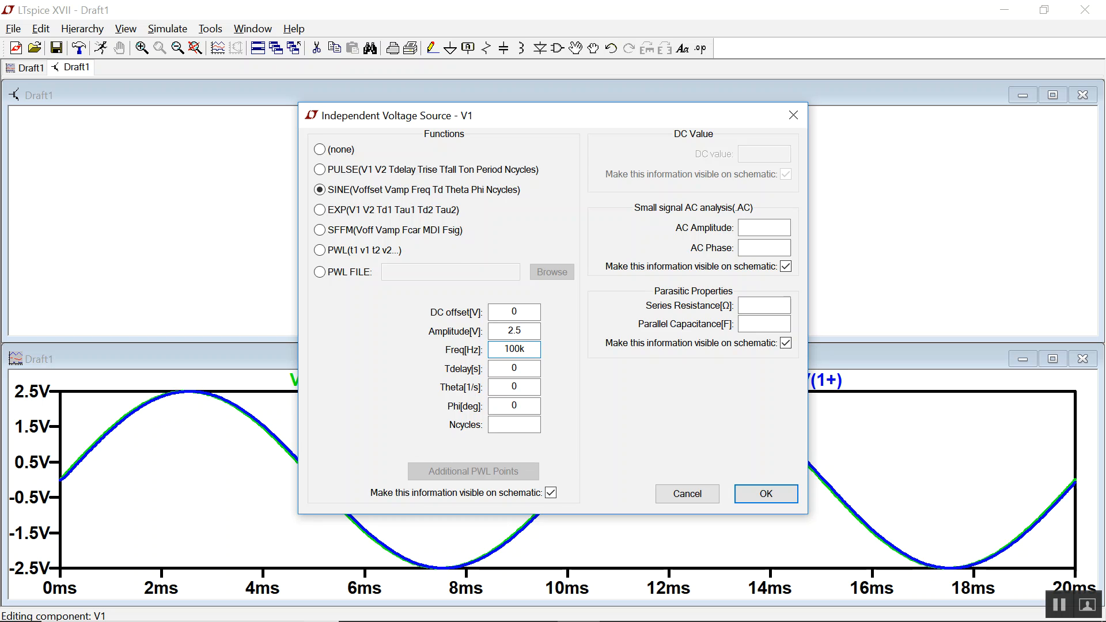
{"action": "left_click", "coordinate": [765, 493]}
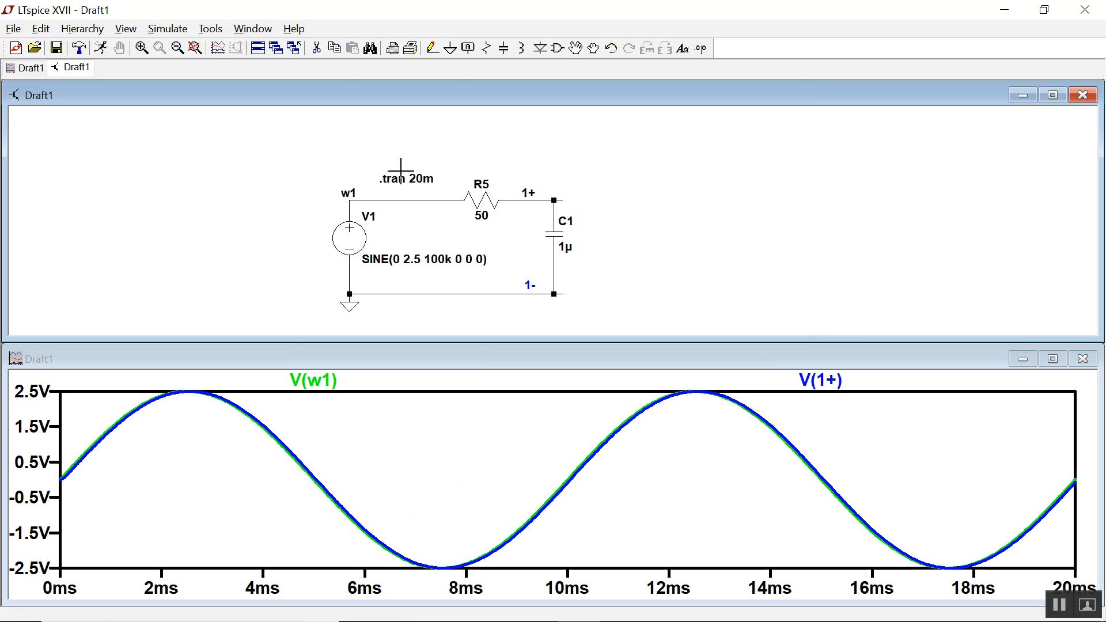
{"action": "mouse_move", "coordinate": [473, 149]}
{"action": "type", "text": "2"}
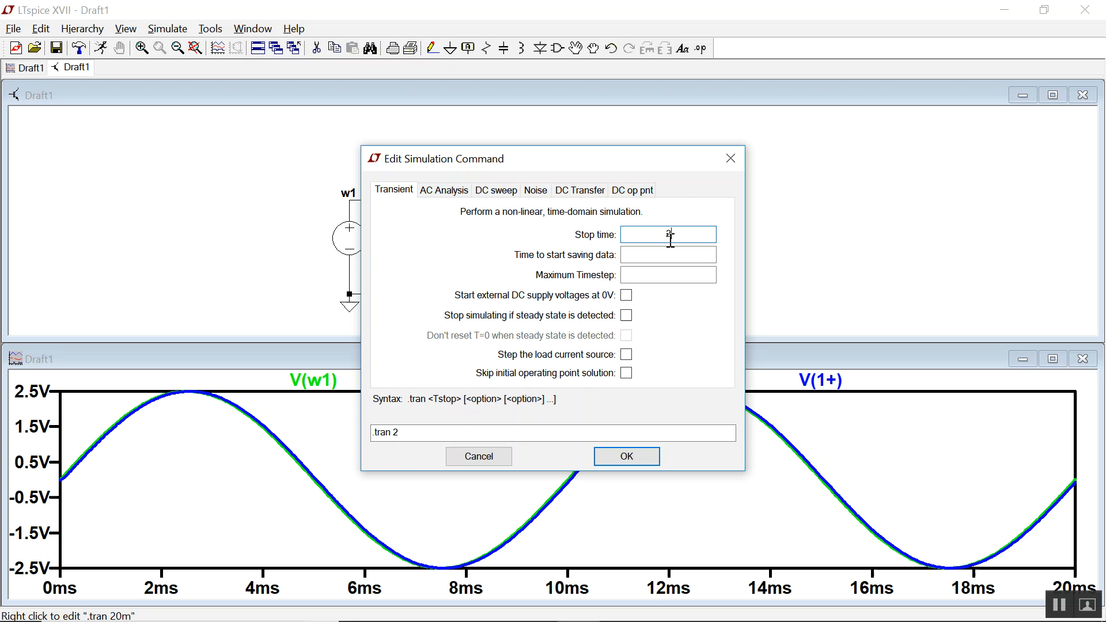
{"action": "type", "text": "100u"}
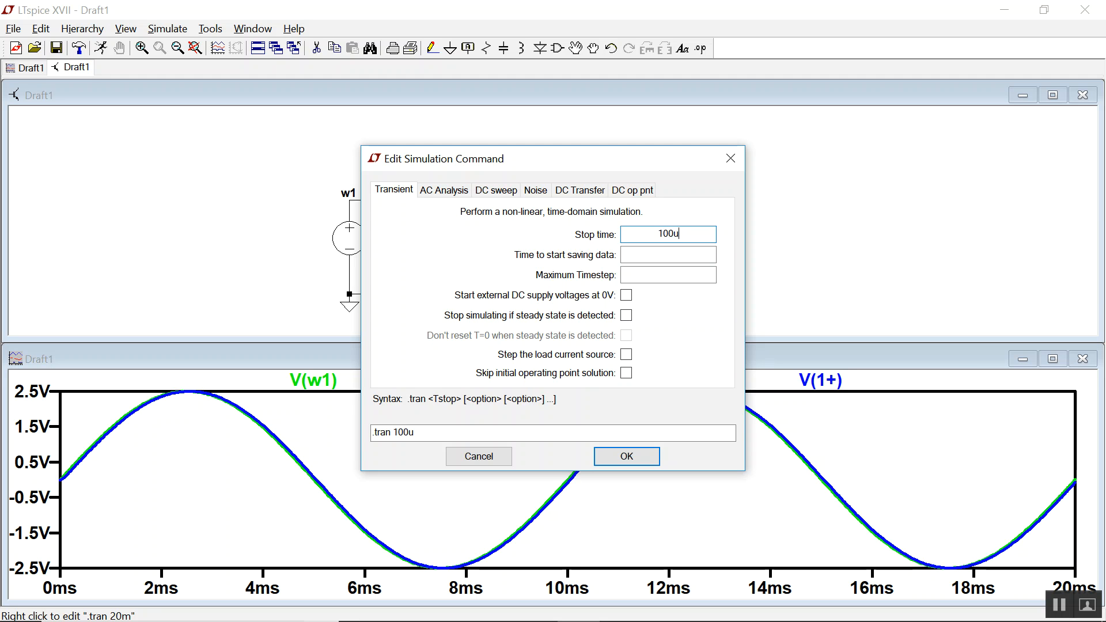
{"action": "left_click", "coordinate": [626, 457]}
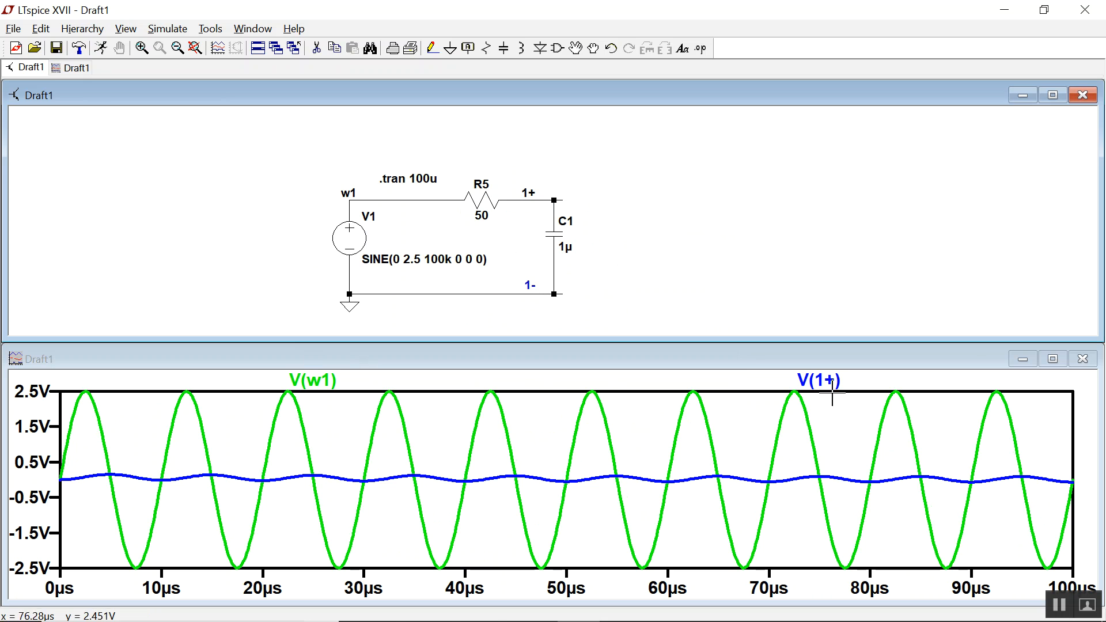
{"action": "mouse_move", "coordinate": [839, 384]}
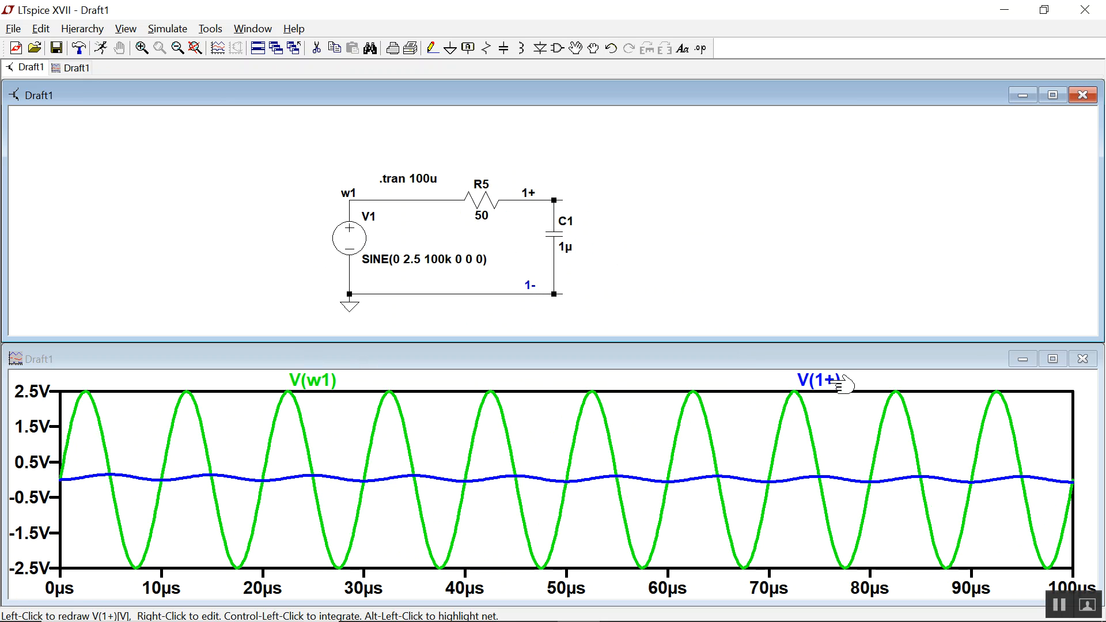
{"action": "mouse_move", "coordinate": [564, 222]}
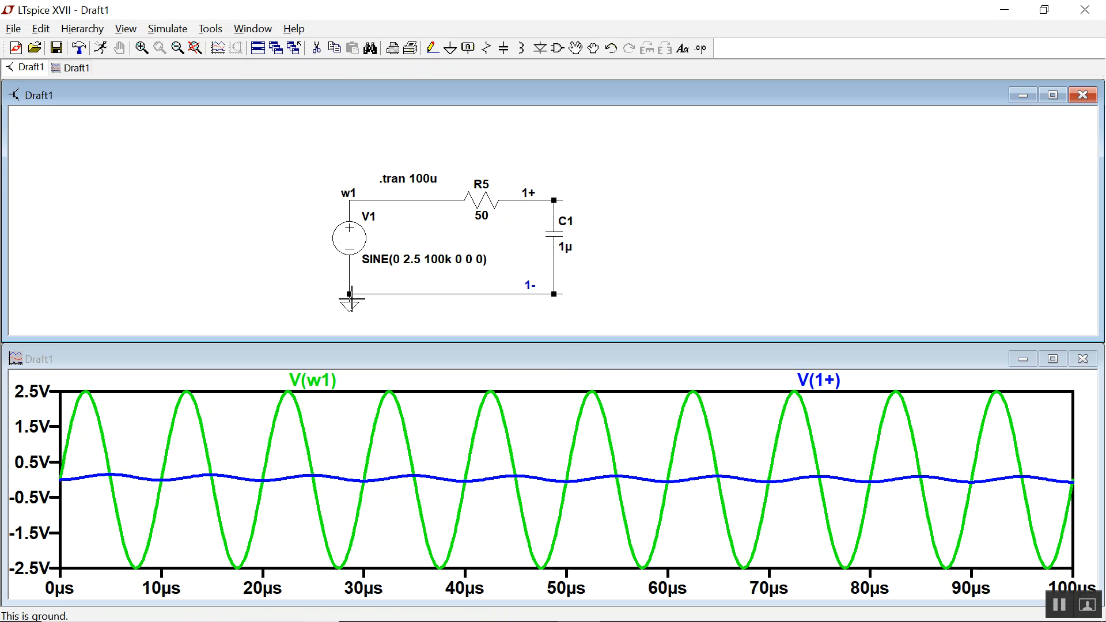
{"action": "mouse_move", "coordinate": [565, 245]}
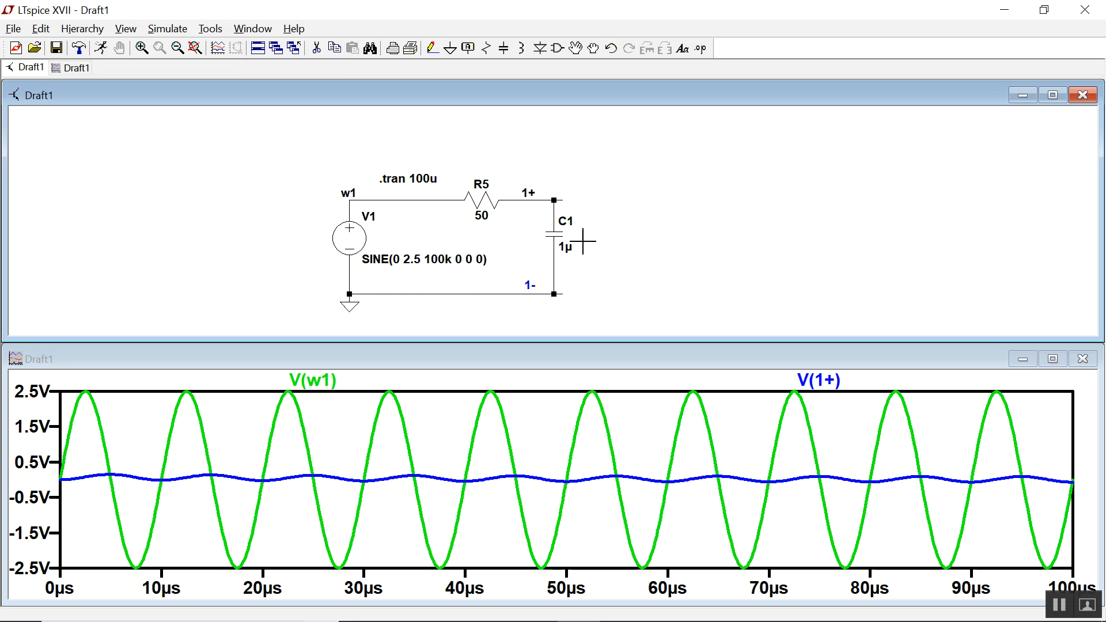
{"action": "mouse_move", "coordinate": [455, 245]}
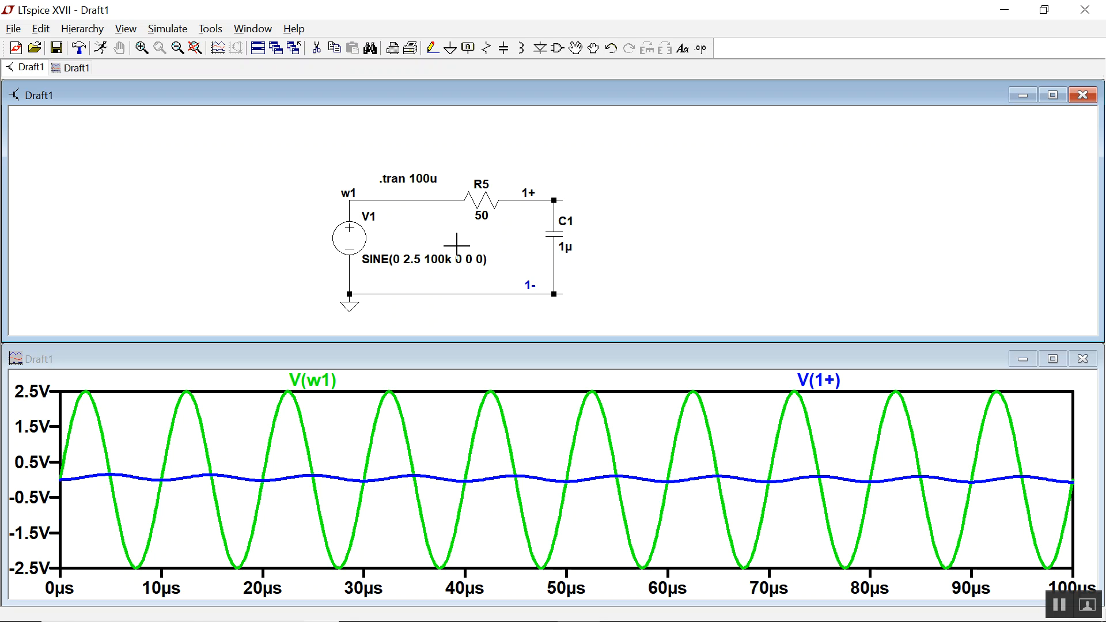
{"action": "mouse_move", "coordinate": [547, 238]}
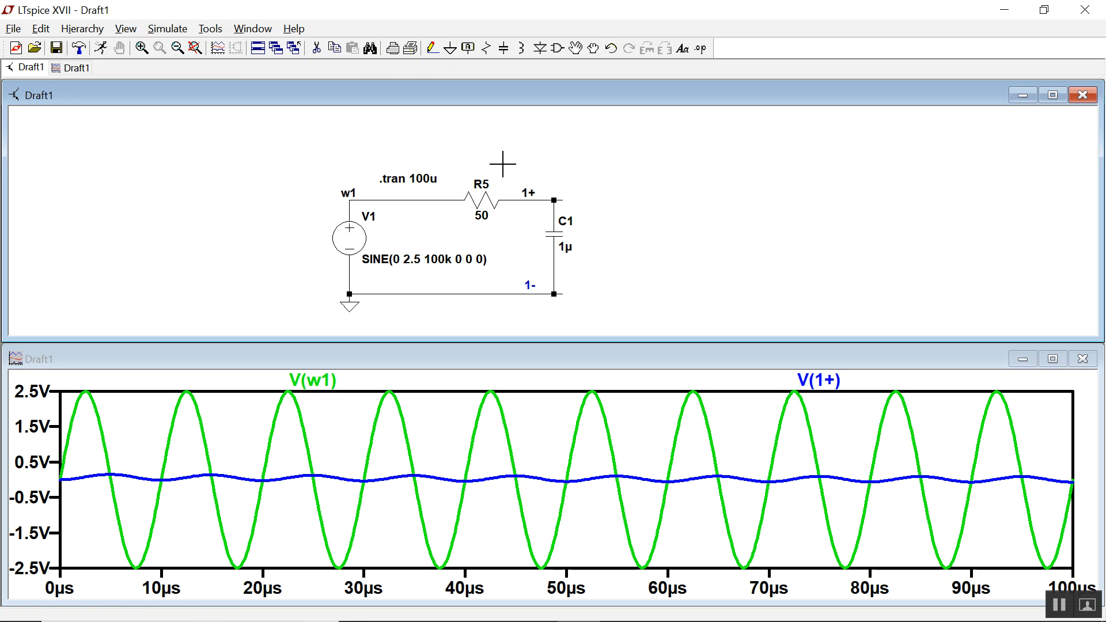
{"action": "mouse_move", "coordinate": [497, 195]}
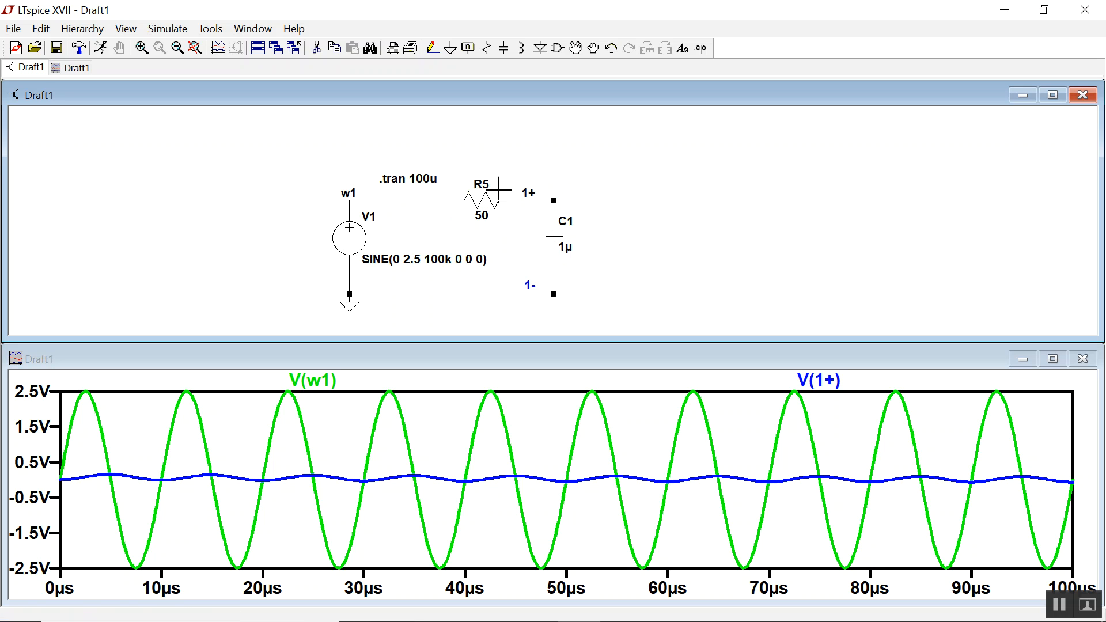
{"action": "mouse_move", "coordinate": [459, 255]}
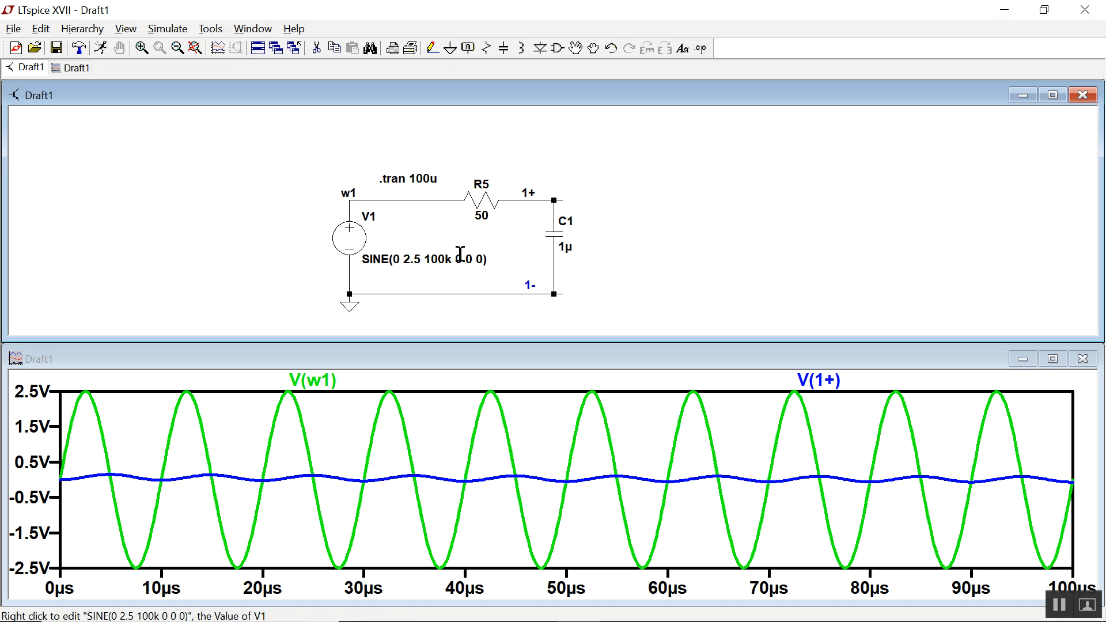
{"action": "mouse_move", "coordinate": [395, 250]}
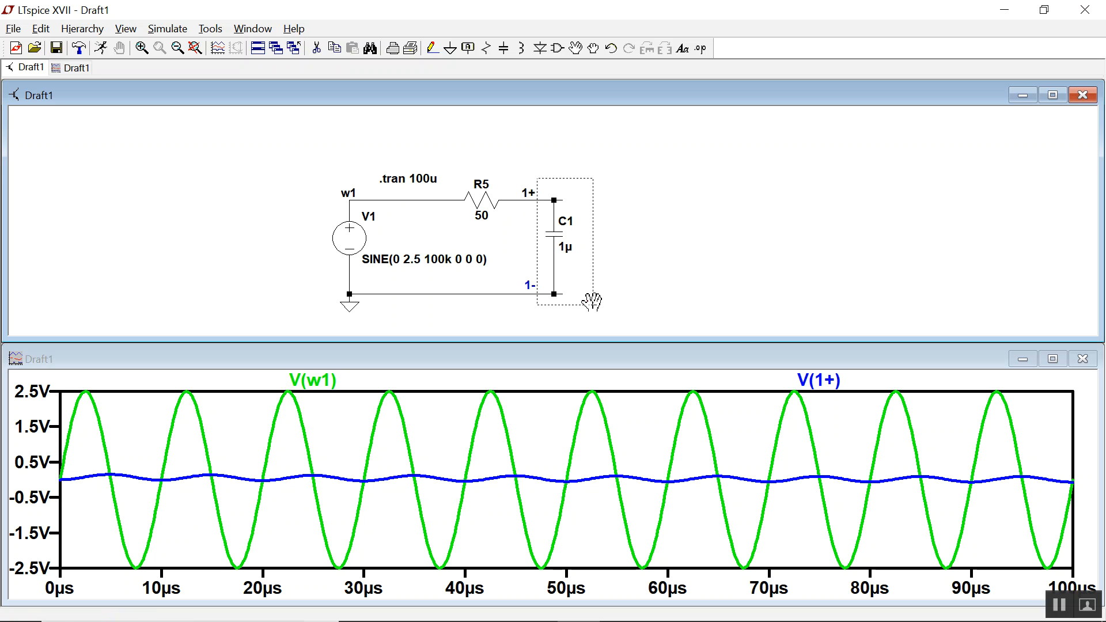
- Shift C1 right, place resistor R1 after node 1+, and enter its resistance value
{"action": "left_click_drag", "start_coordinate": [564, 240], "coordinate": [684, 240]}
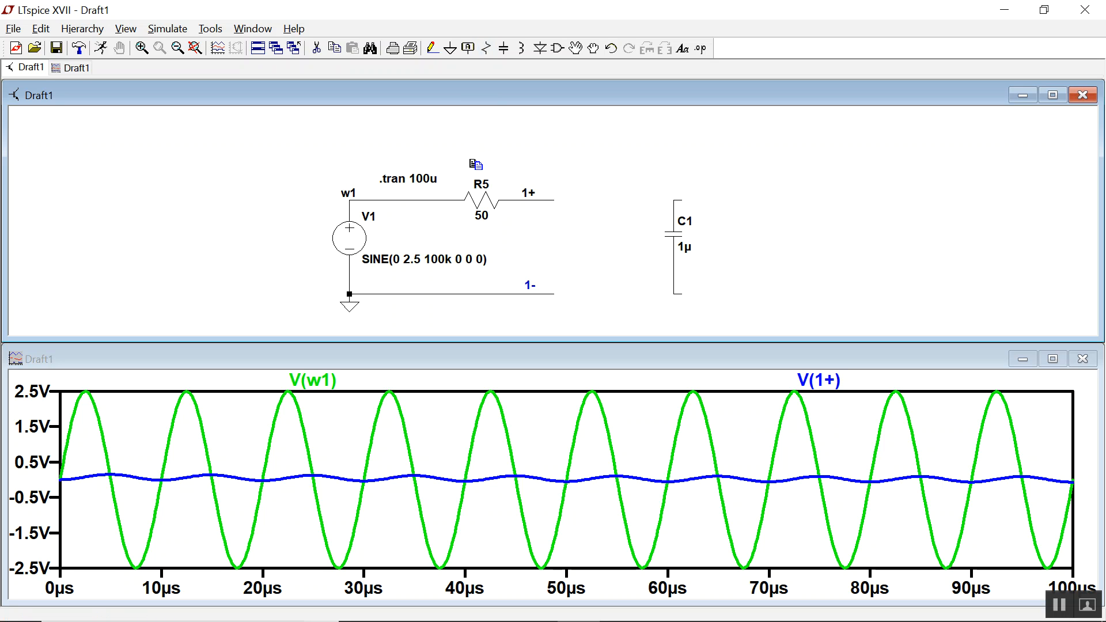
{"action": "left_click", "coordinate": [575, 201]}
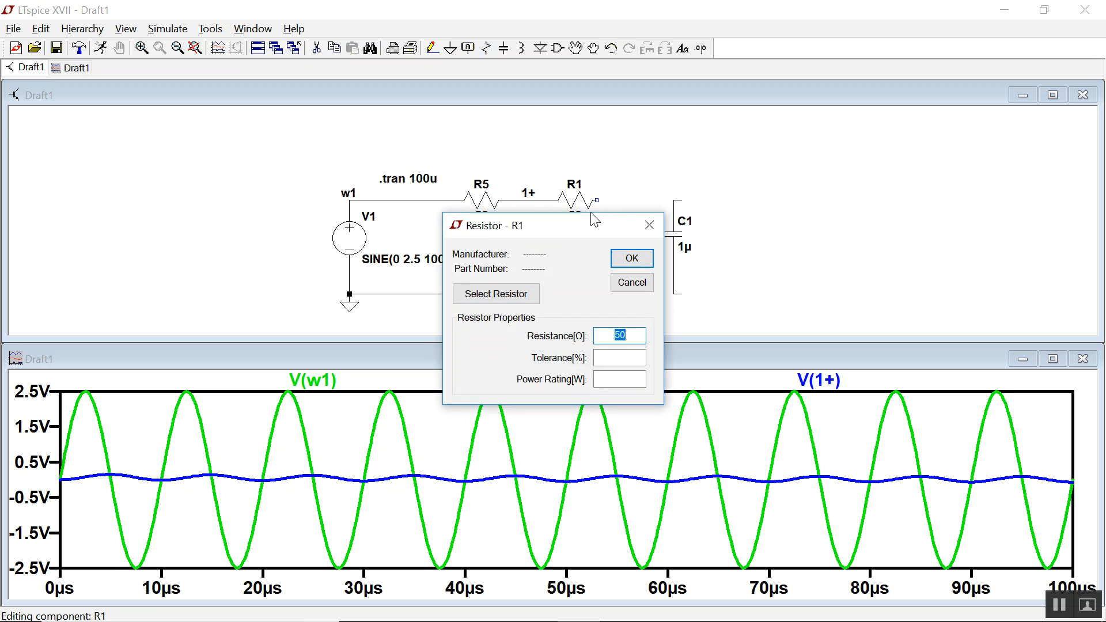
{"action": "type", "text": "1000"}
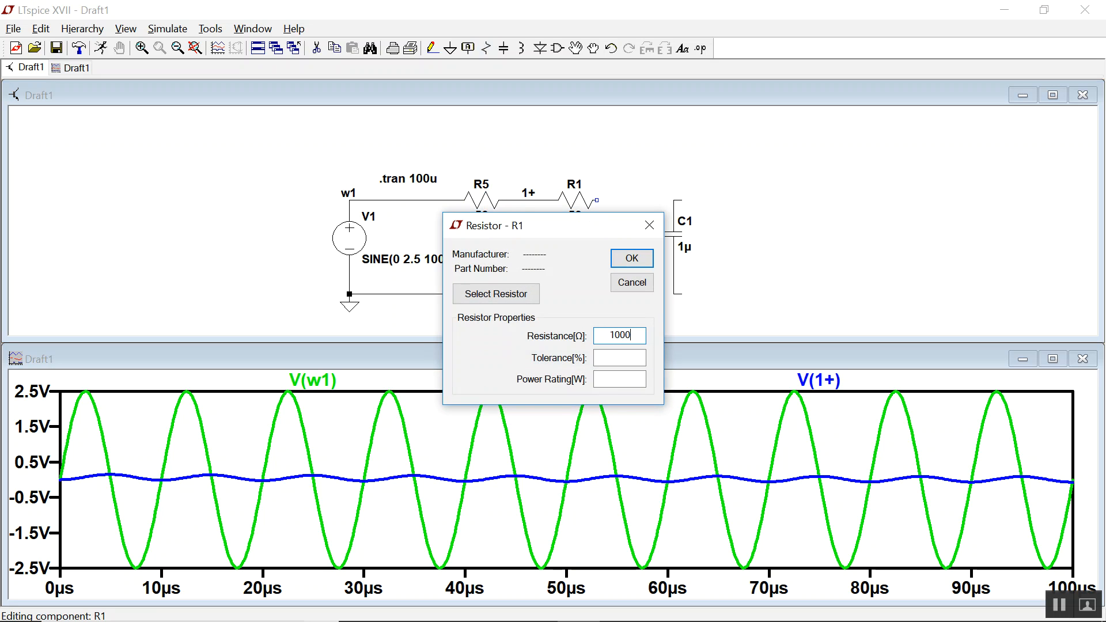
{"action": "left_click", "coordinate": [631, 258]}
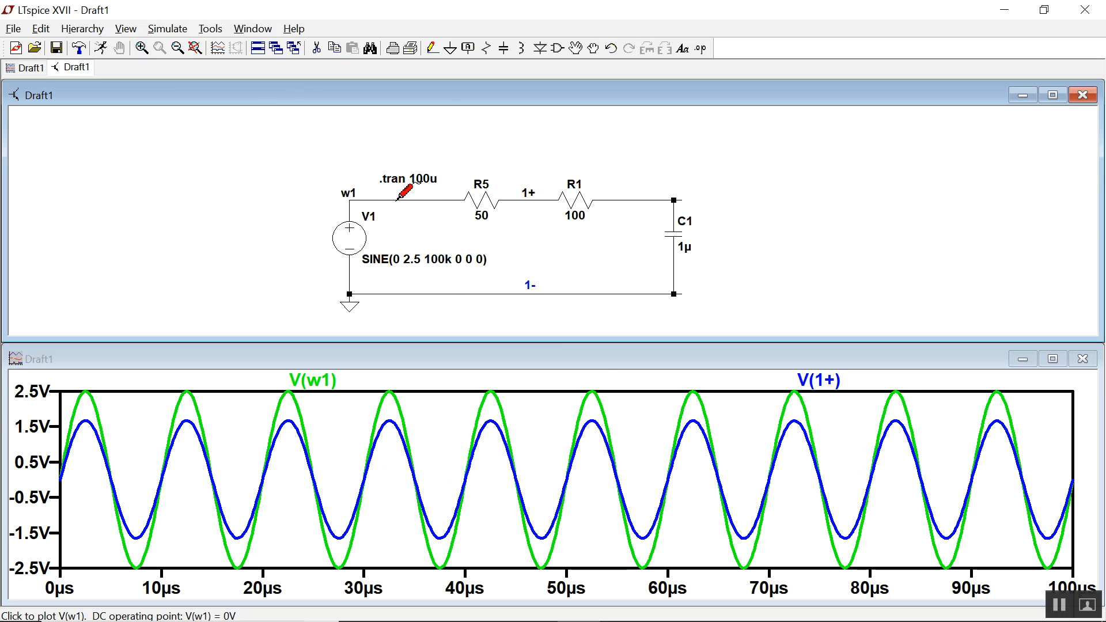
{"action": "mouse_move", "coordinate": [564, 187]}
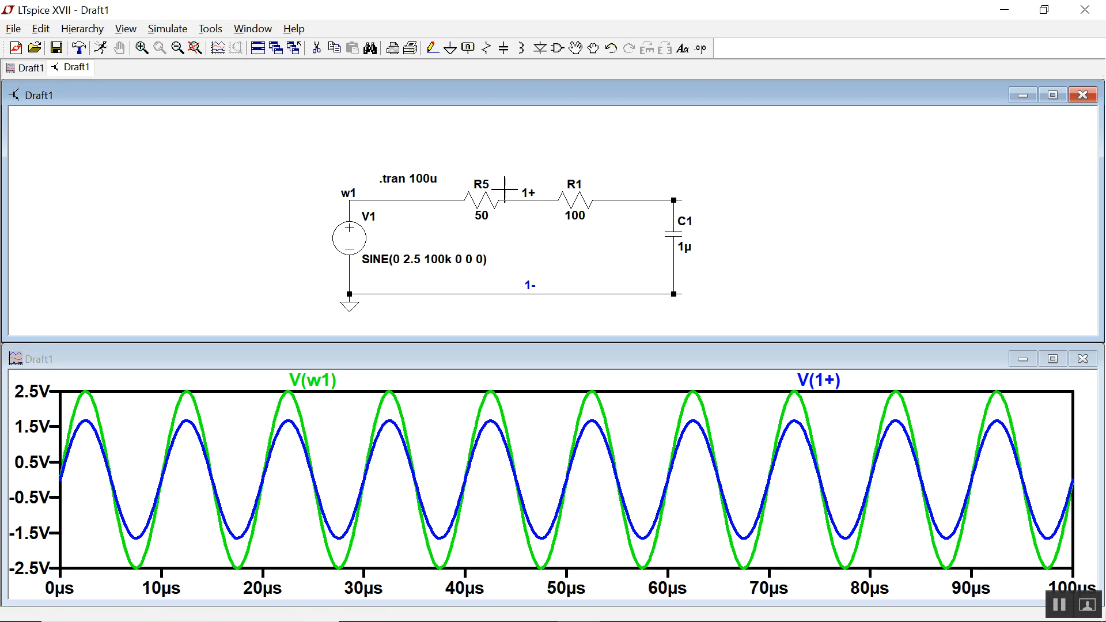
{"action": "mouse_move", "coordinate": [465, 253]}
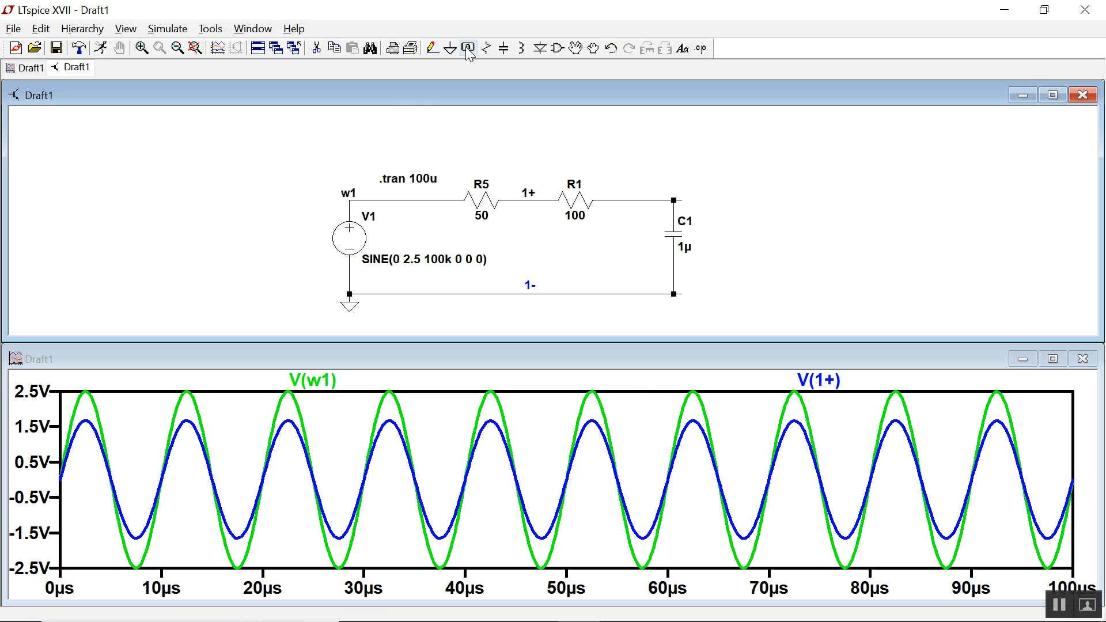
- Cancel the Label Net dialog, then probe the node above C1 to plot V(n001)
{"action": "left_click", "coordinate": [466, 48]}
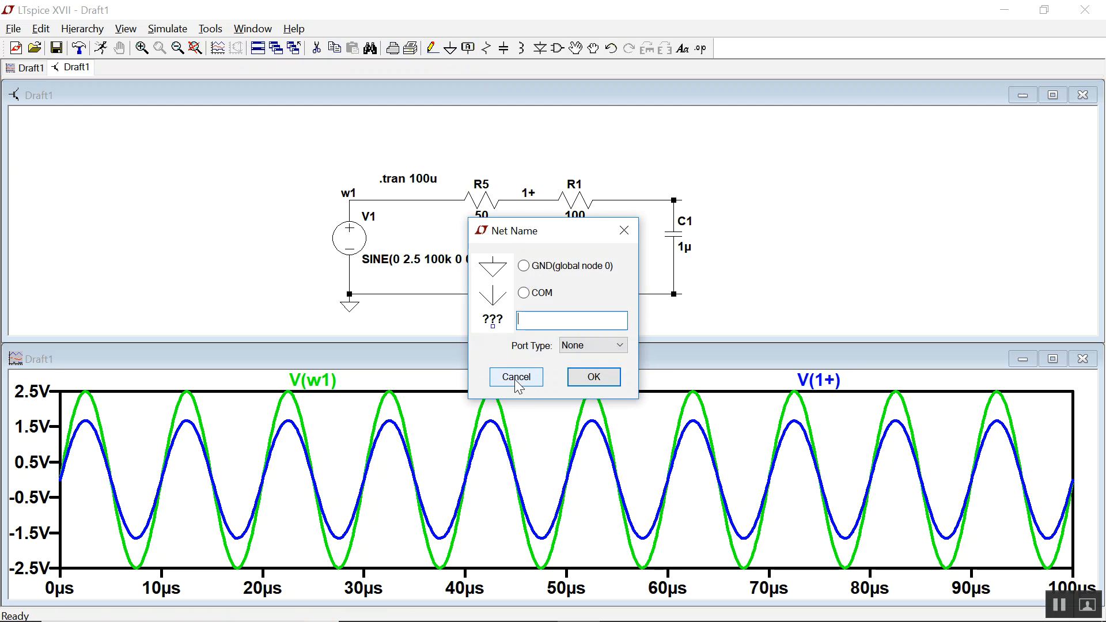
{"action": "left_click", "coordinate": [516, 377]}
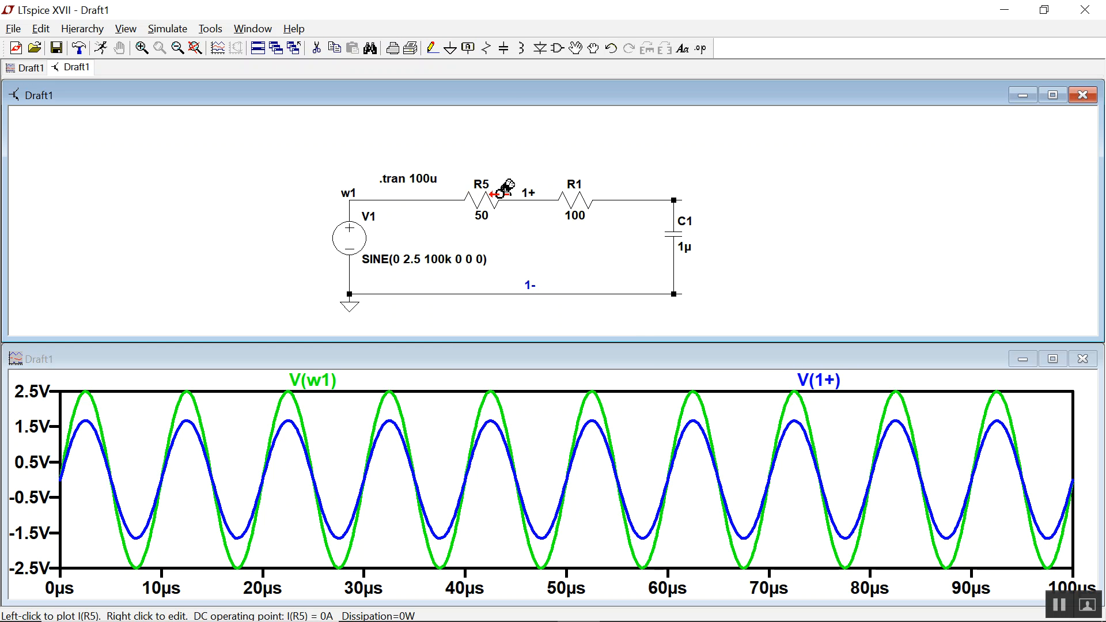
{"action": "left_click", "coordinate": [645, 199]}
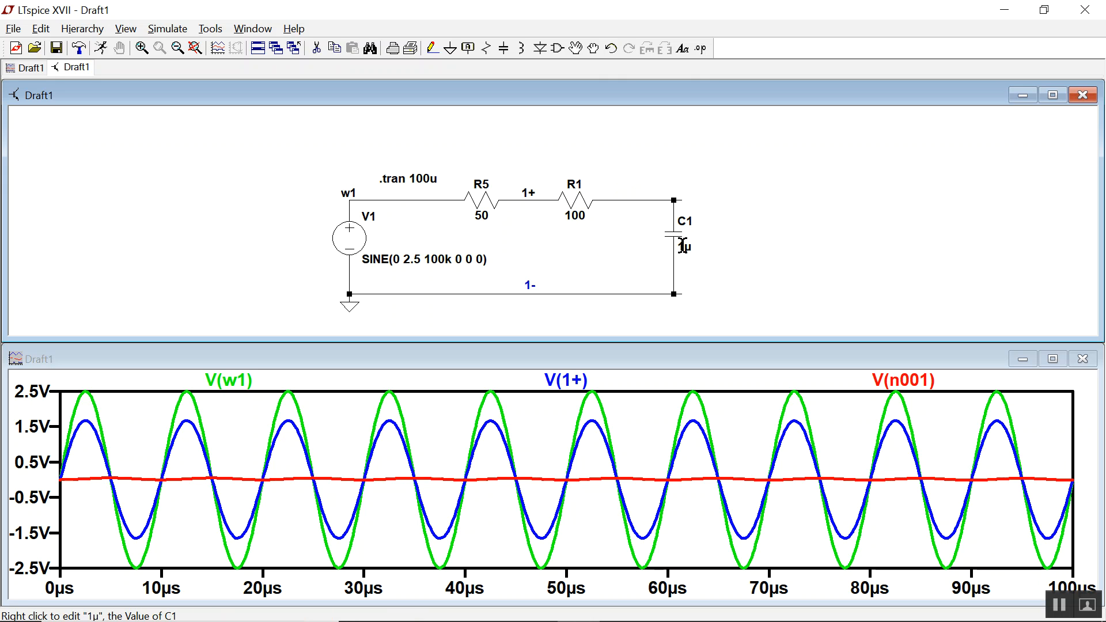
{"action": "mouse_move", "coordinate": [702, 244]}
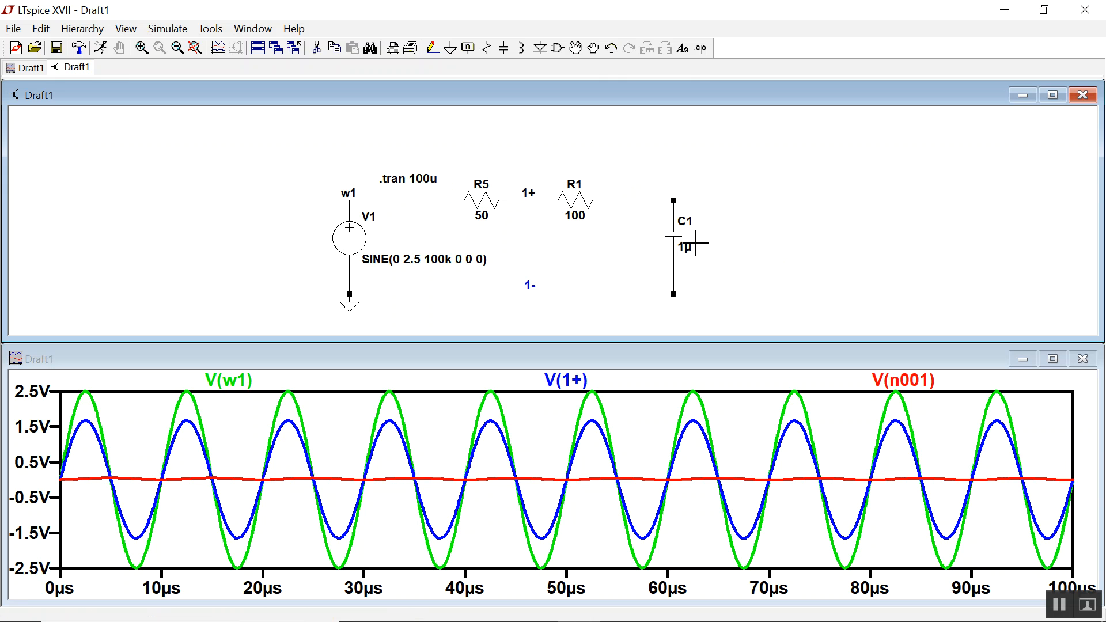
{"action": "mouse_move", "coordinate": [688, 250]}
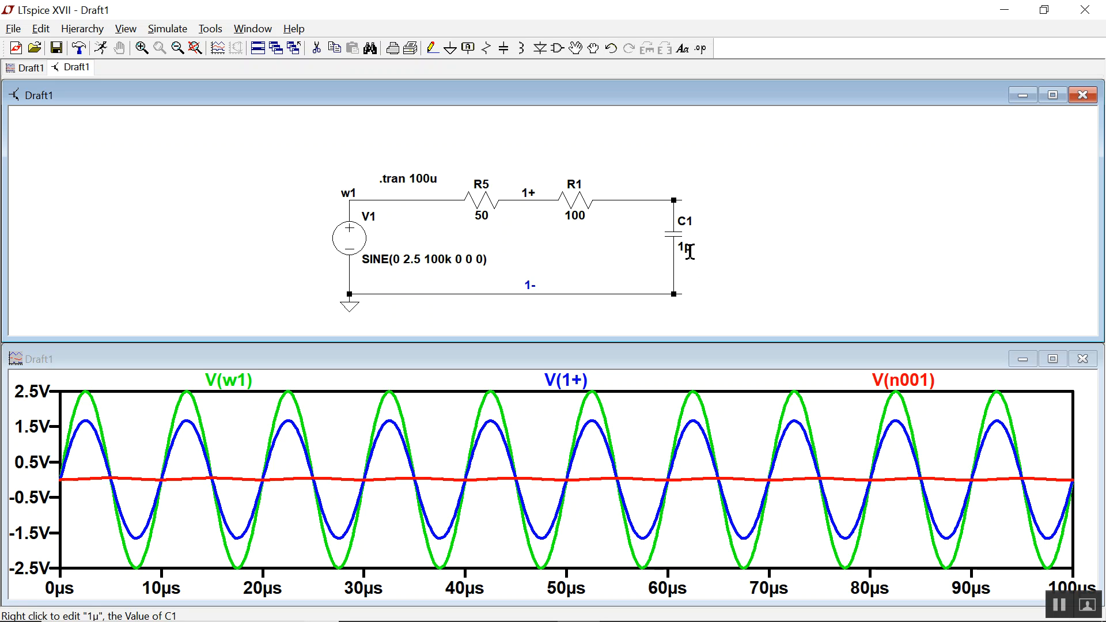
{"action": "mouse_move", "coordinate": [582, 252]}
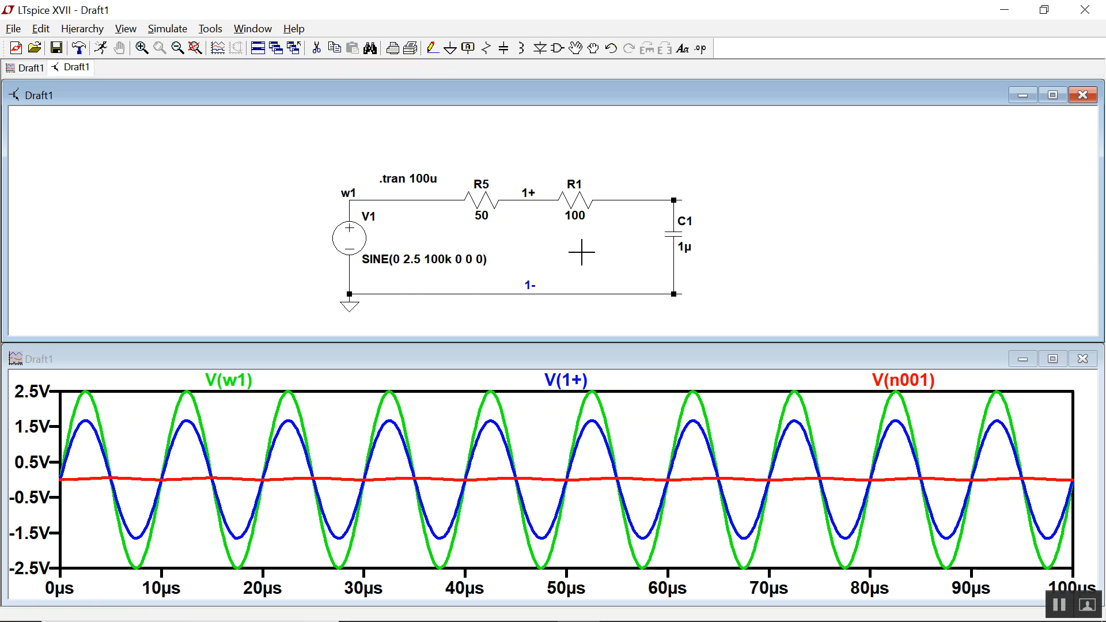